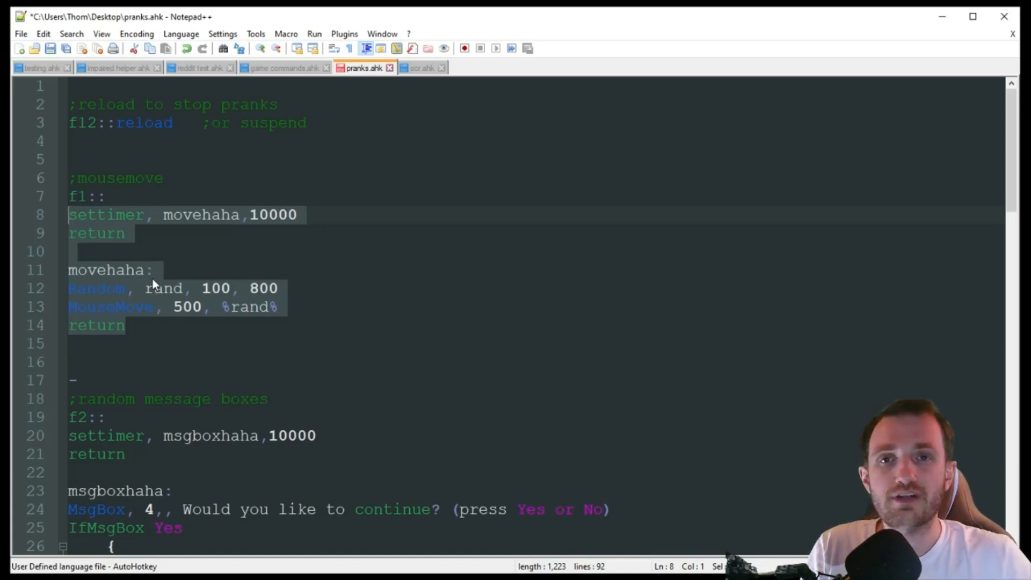
Step: Highlight the 10000 timer interval and the rand variable in the MouseMove code
click(174, 251)
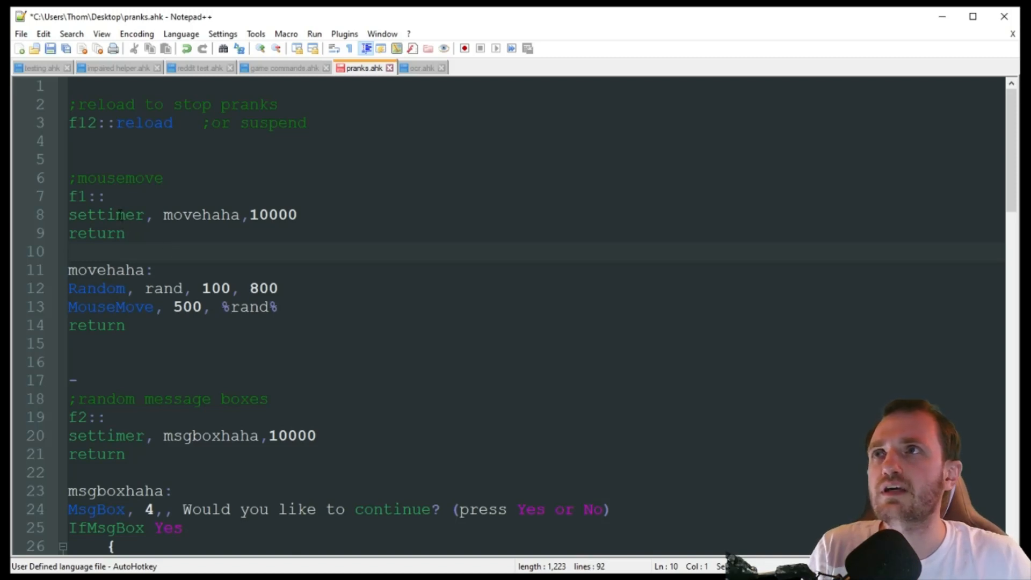
double_click(105, 215)
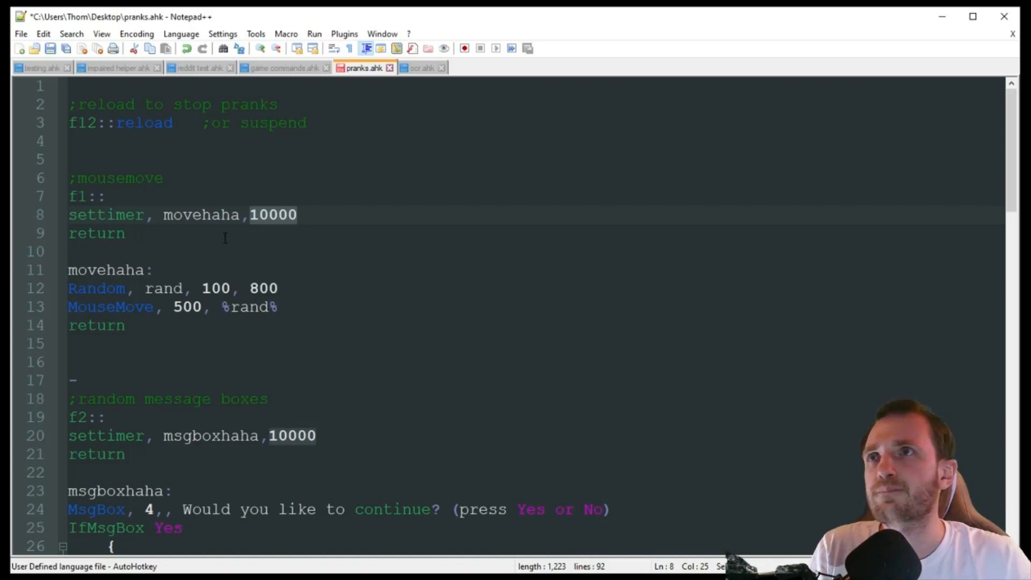
double_click(200, 214)
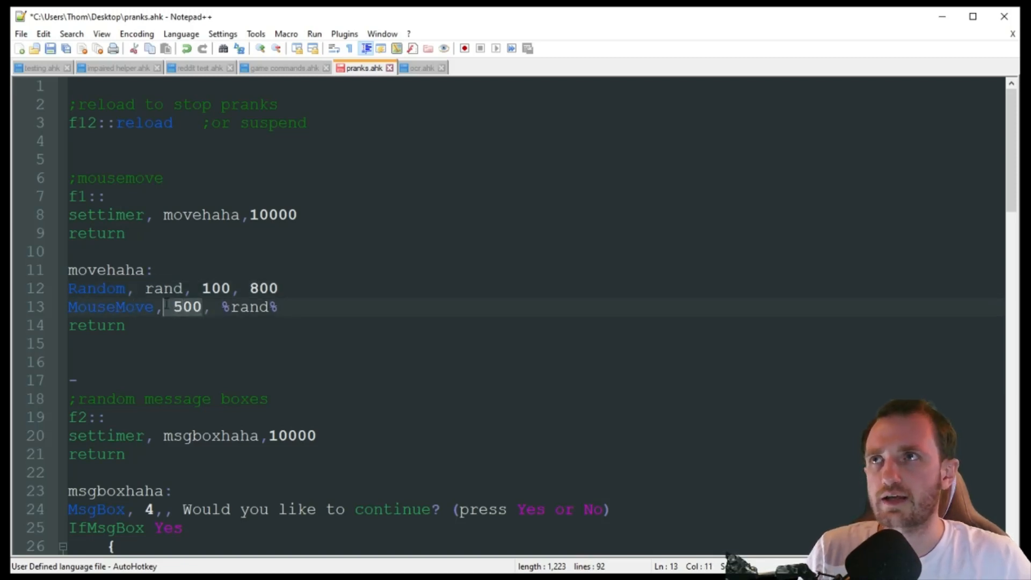
click(240, 307)
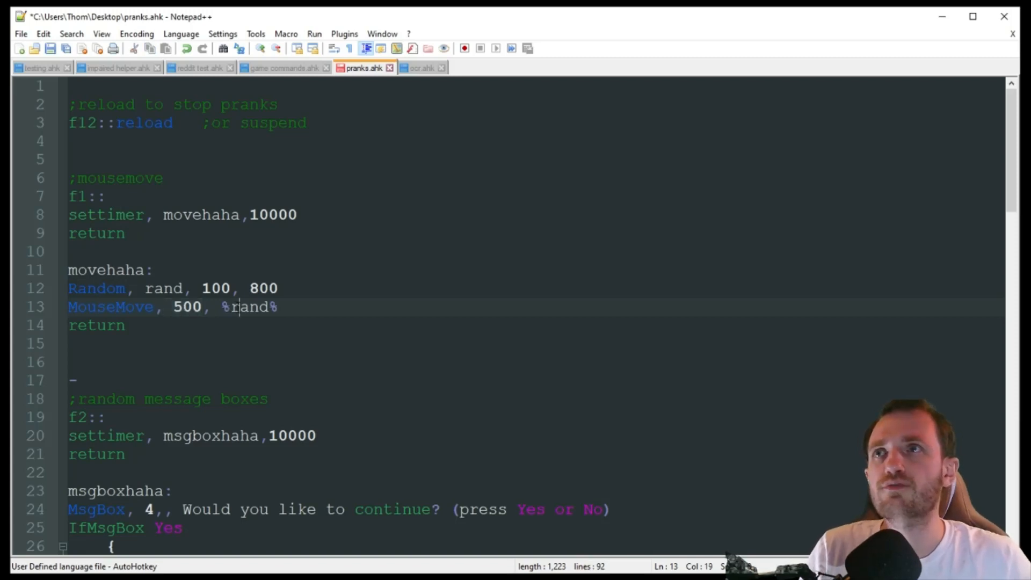
double_click(249, 307)
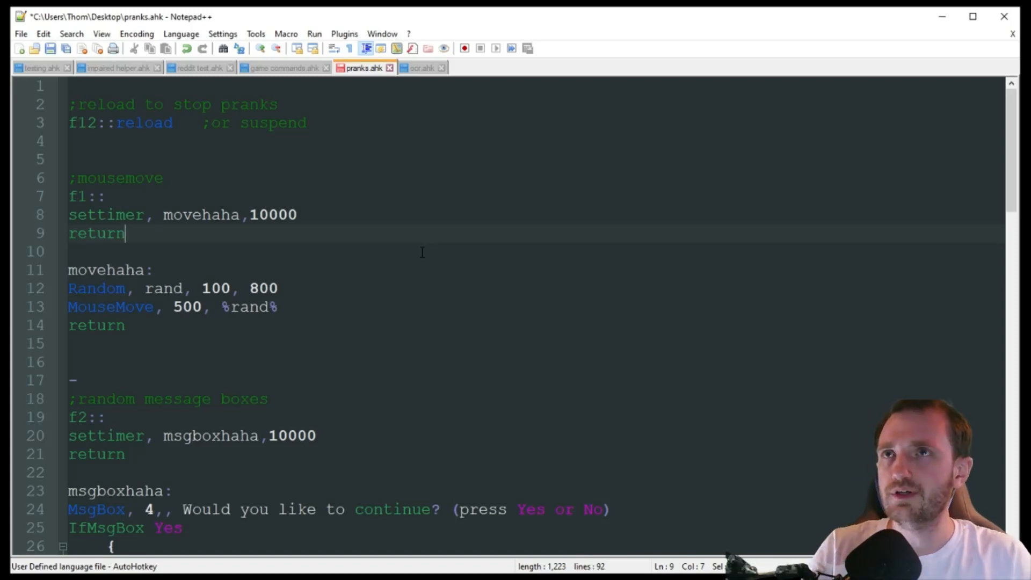
mouse_move(442, 170)
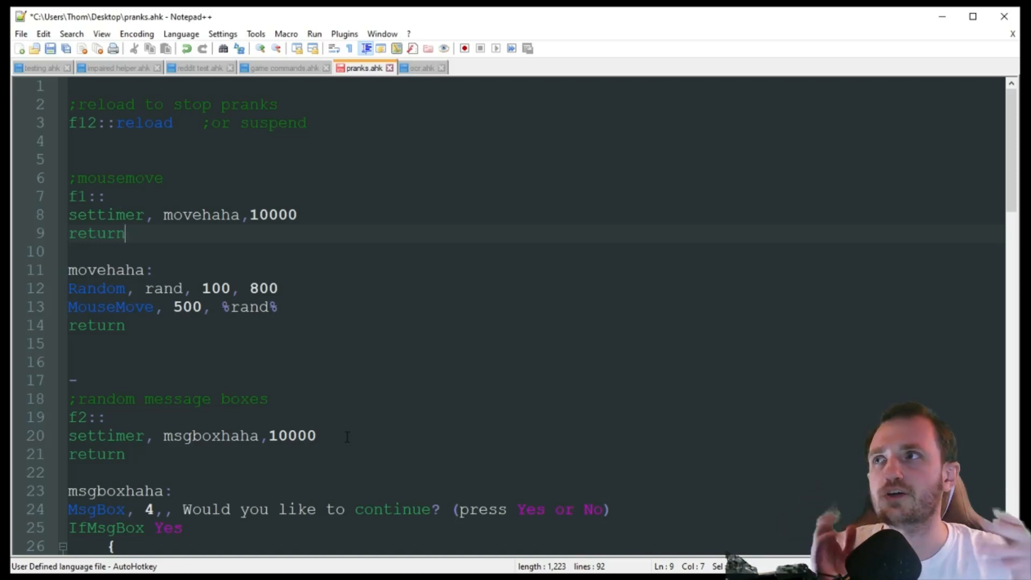
mouse_move(347, 440)
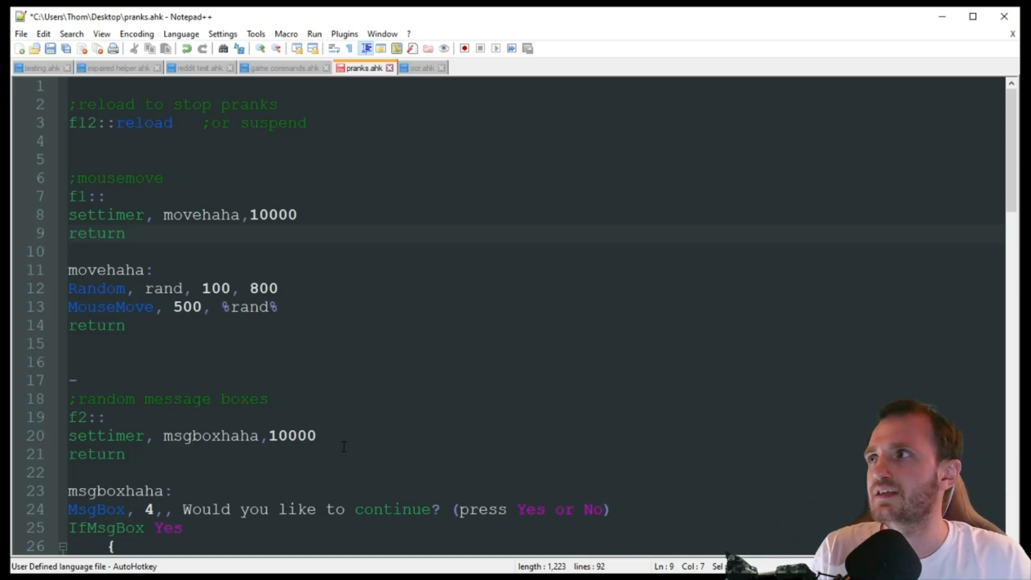
click(279, 307)
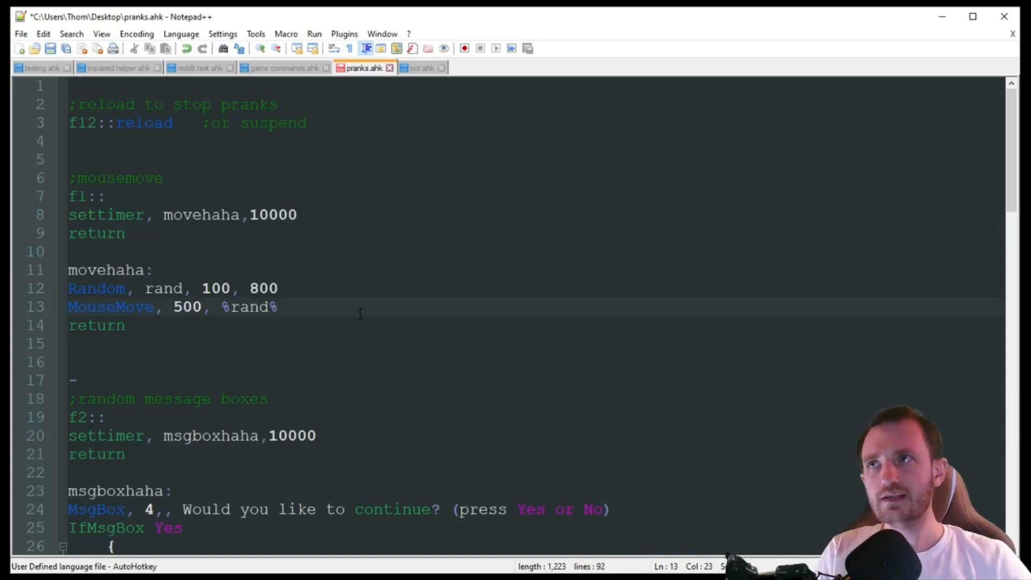
Step: Highlight the 10000 interval and the MsgBox command in the message-box section
scroll(down, 3)
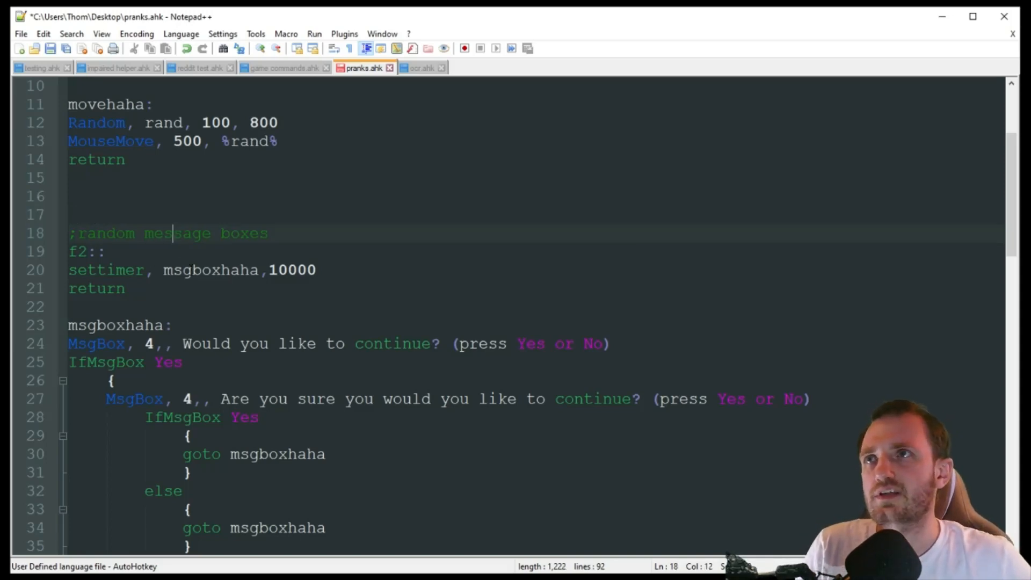
double_click(291, 270)
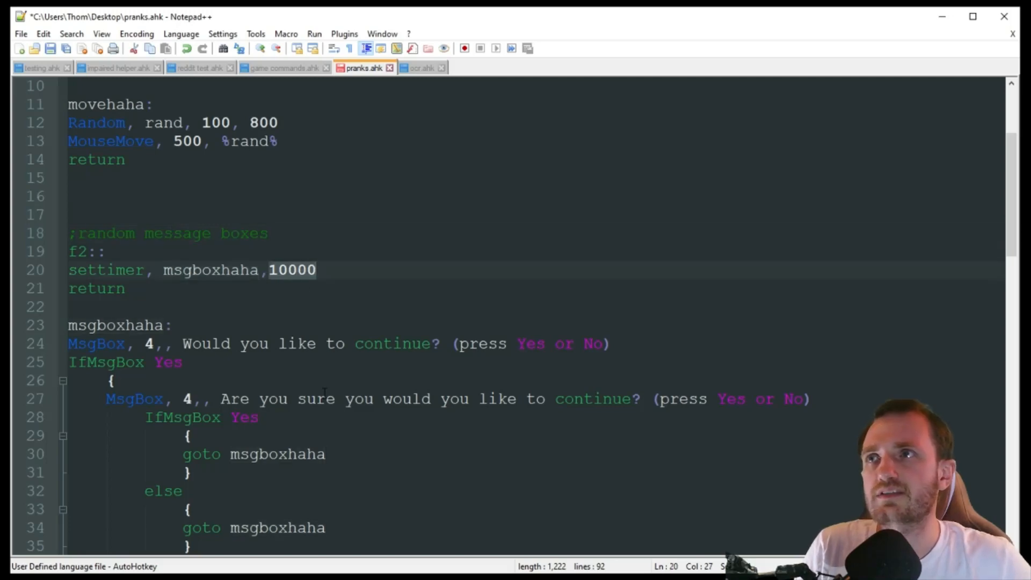
scroll(down, 3)
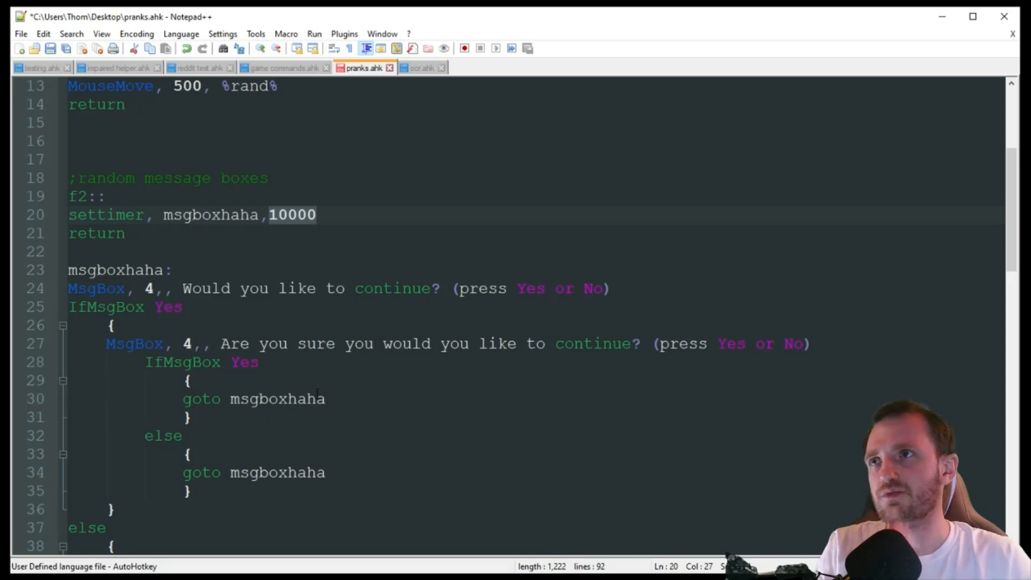
click(99, 288)
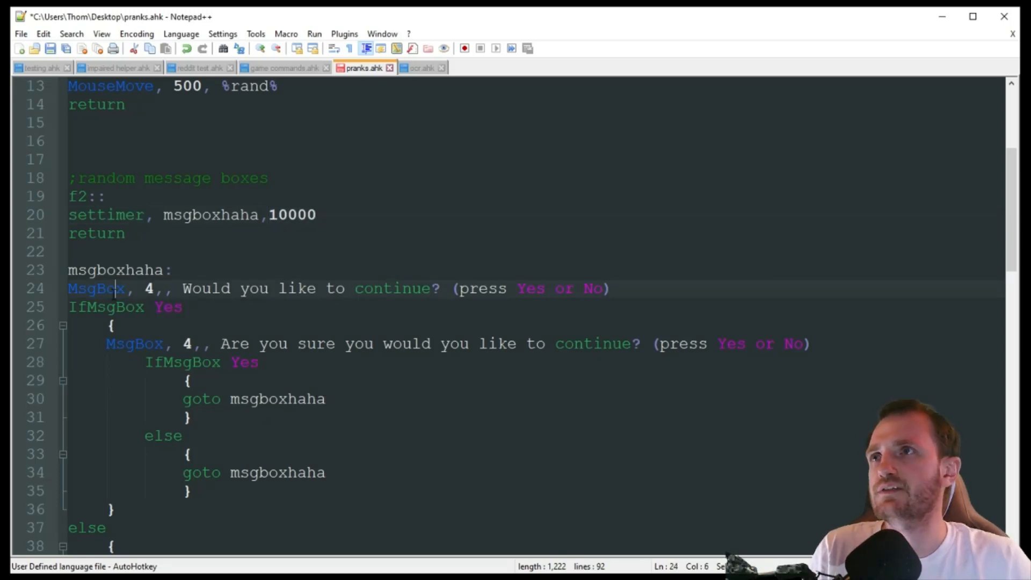
double_click(96, 288)
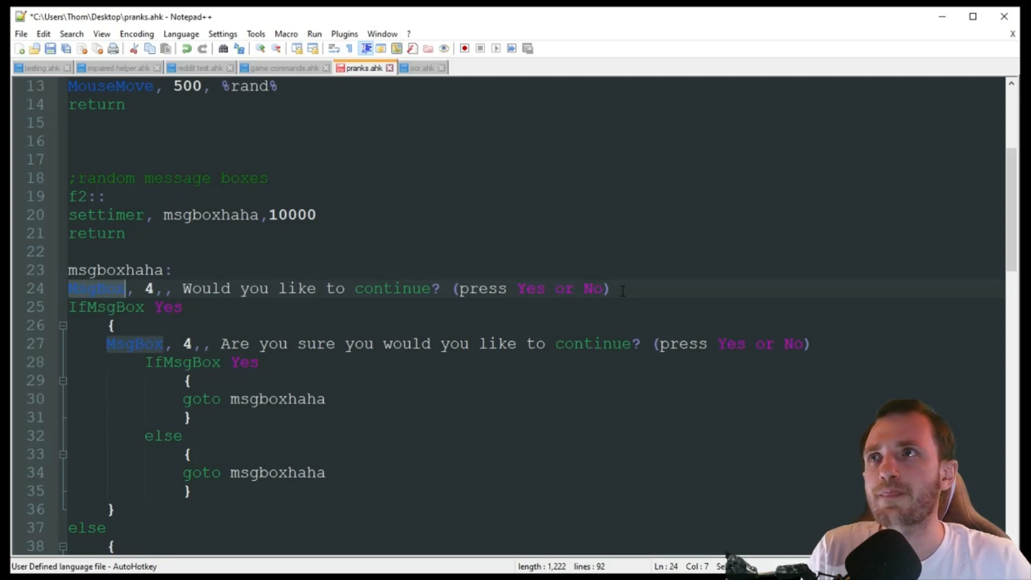
scroll(down, 3)
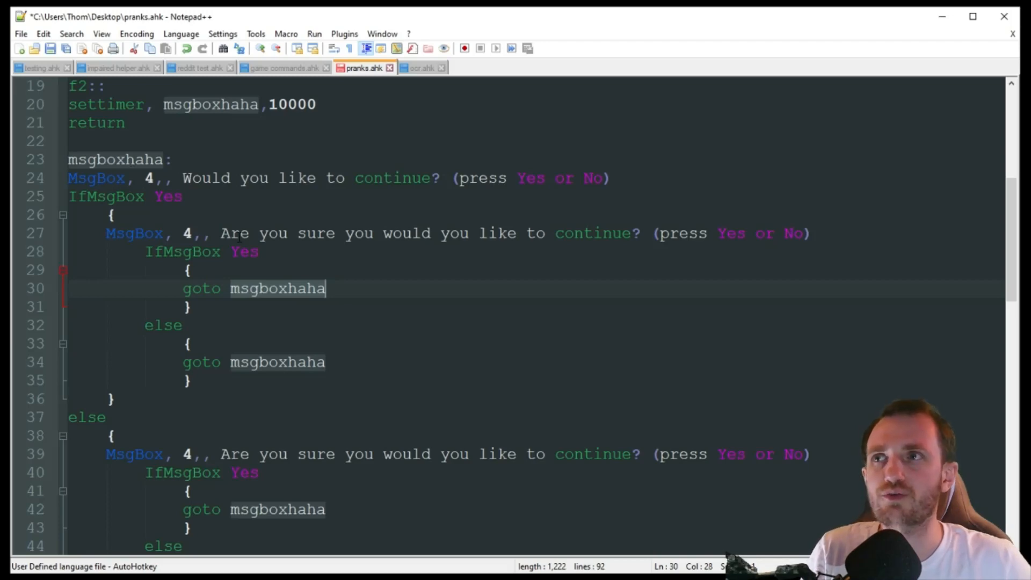
scroll(down, 3)
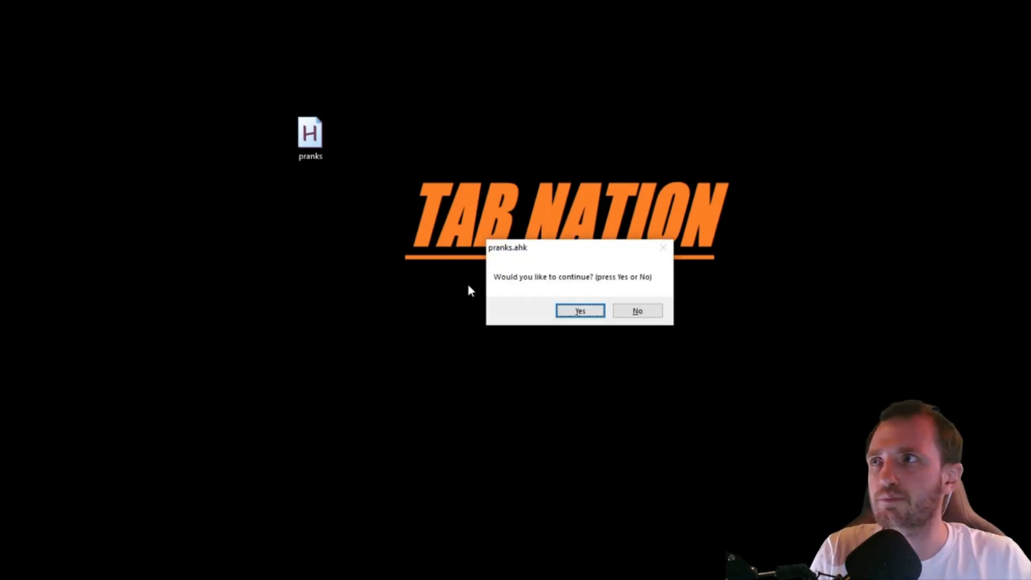
mouse_move(545, 283)
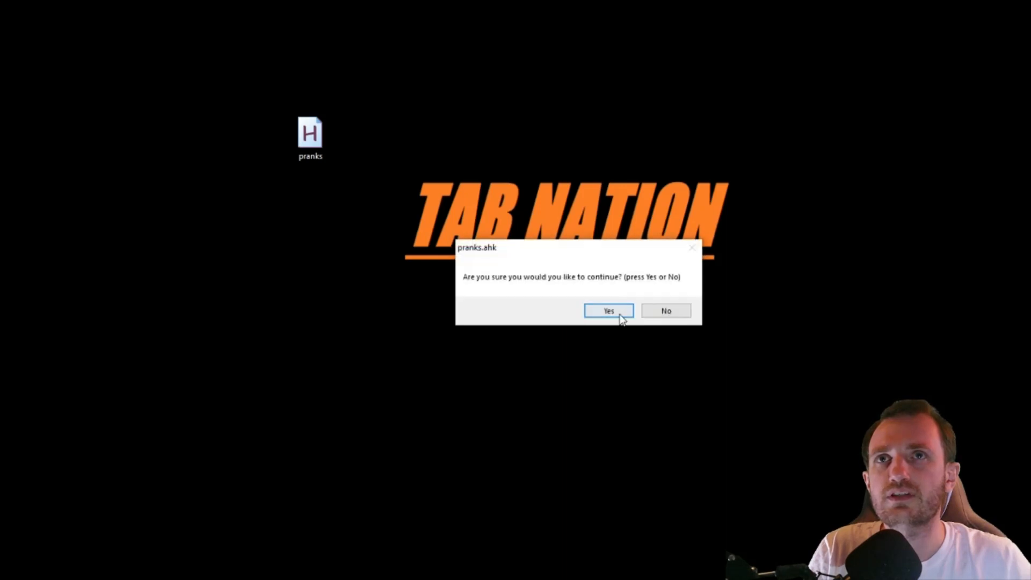
Step: Answer Yes and No on the continue and are-you-sure prompts to show they loop
click(609, 311)
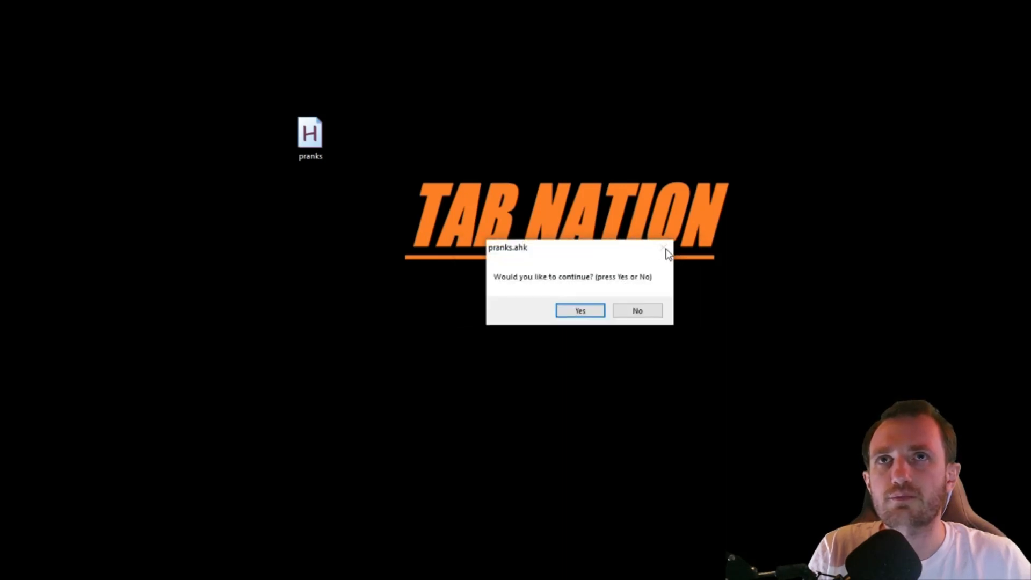
click(580, 311)
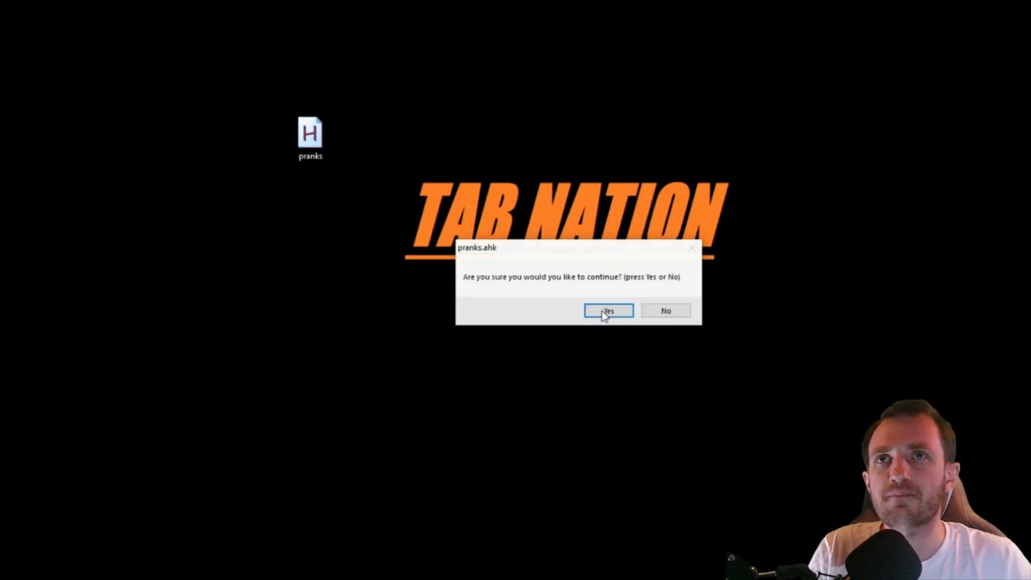
click(607, 311)
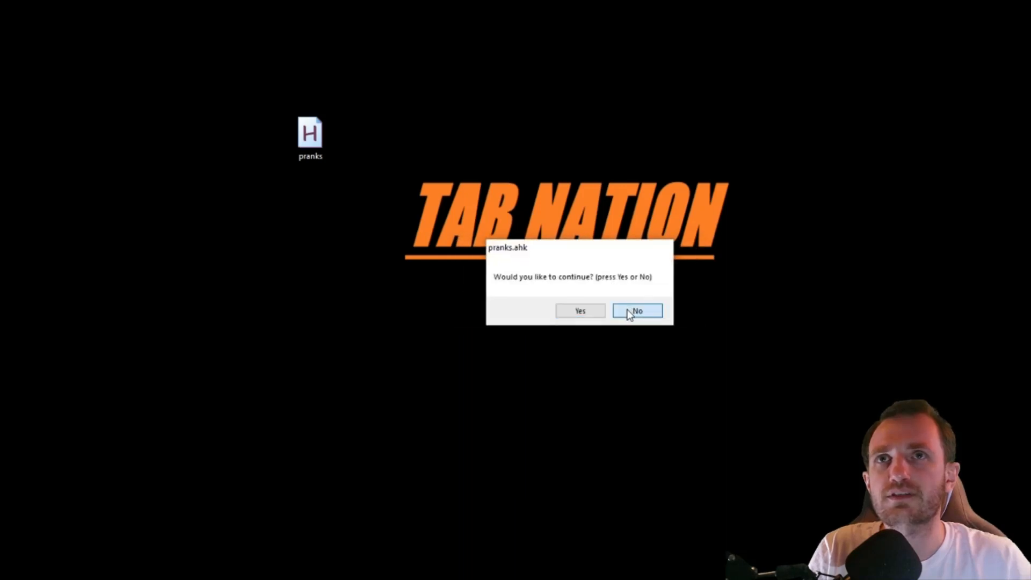
click(636, 310)
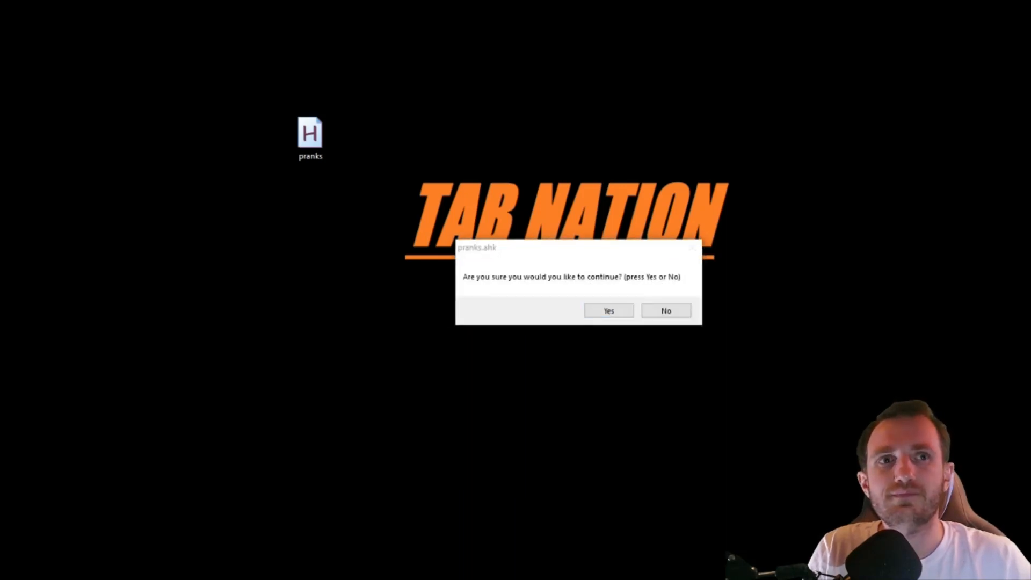
mouse_move(691, 439)
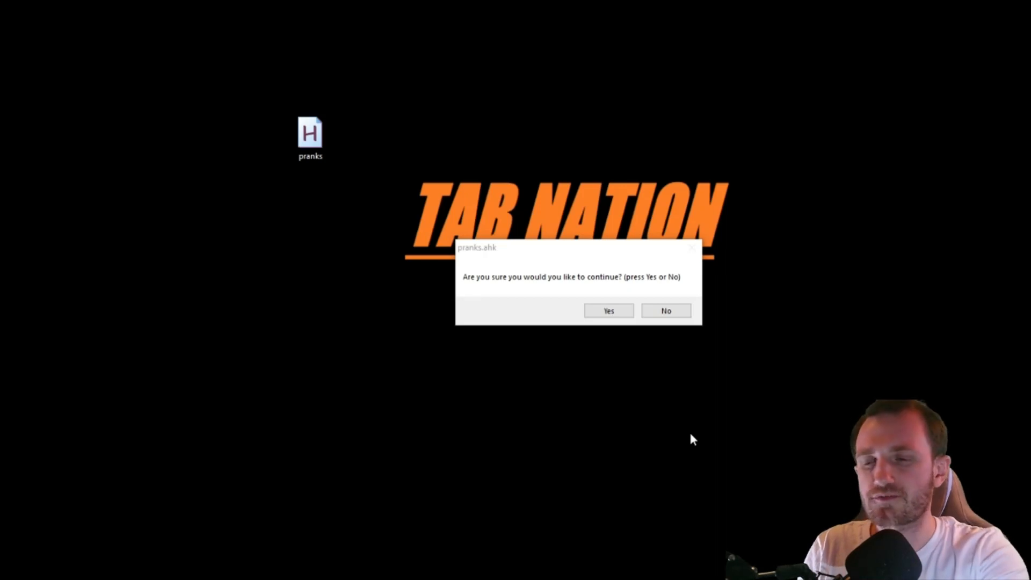
mouse_move(606, 326)
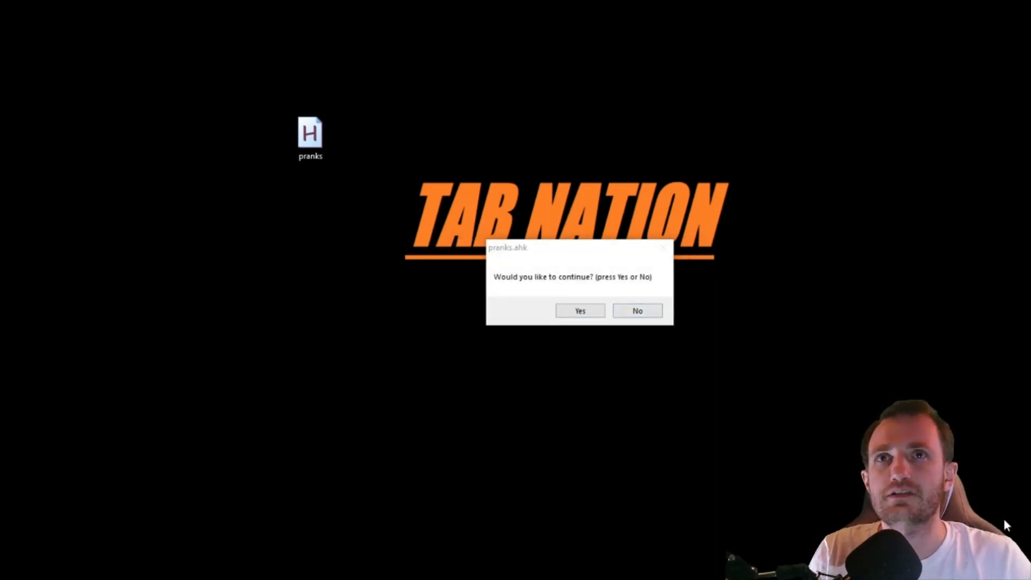
click(580, 311)
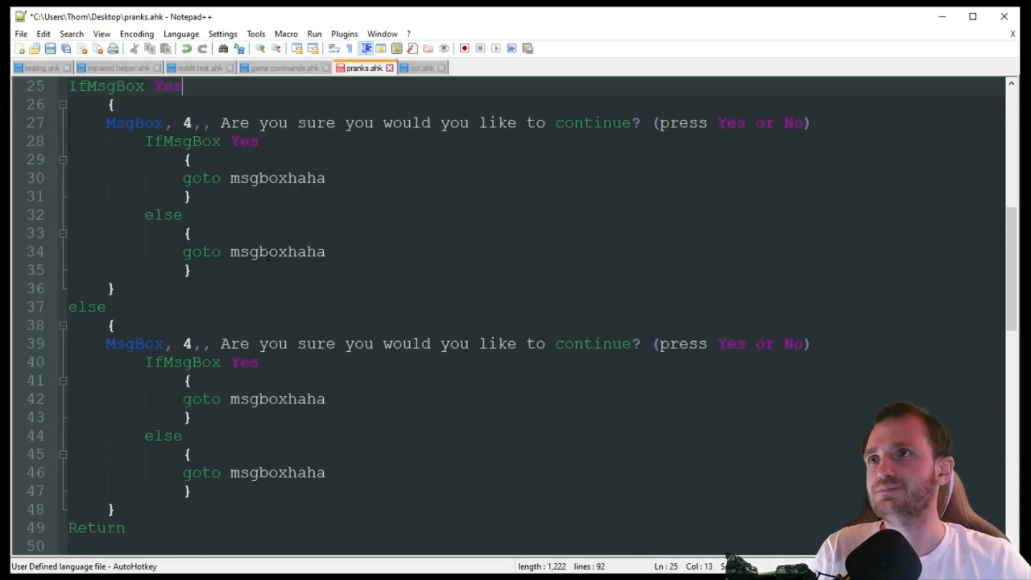
Step: Comment out the msgbox %Title% line in the keeponmoving routine with ';'
scroll(down, 3)
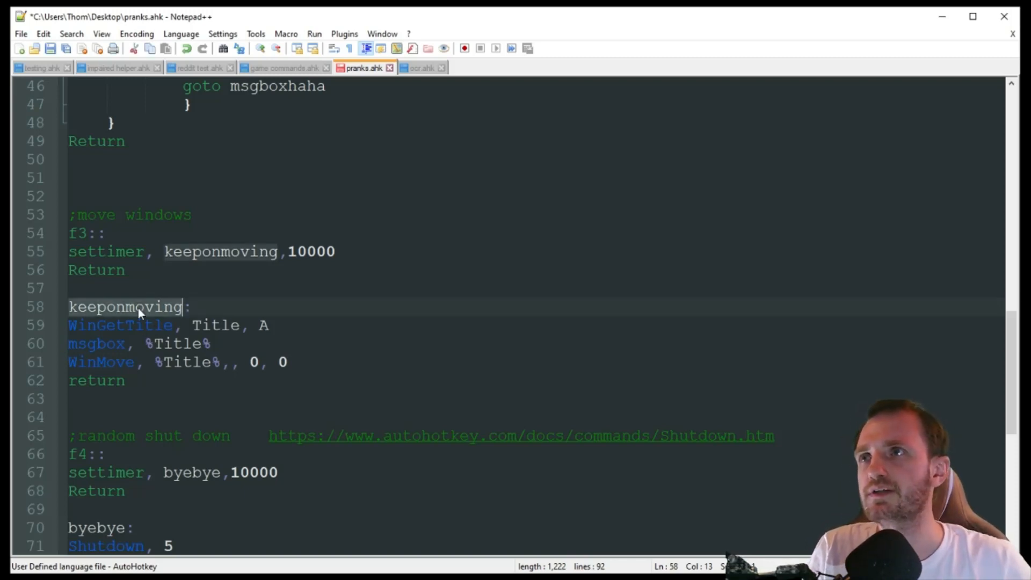
double_click(120, 325)
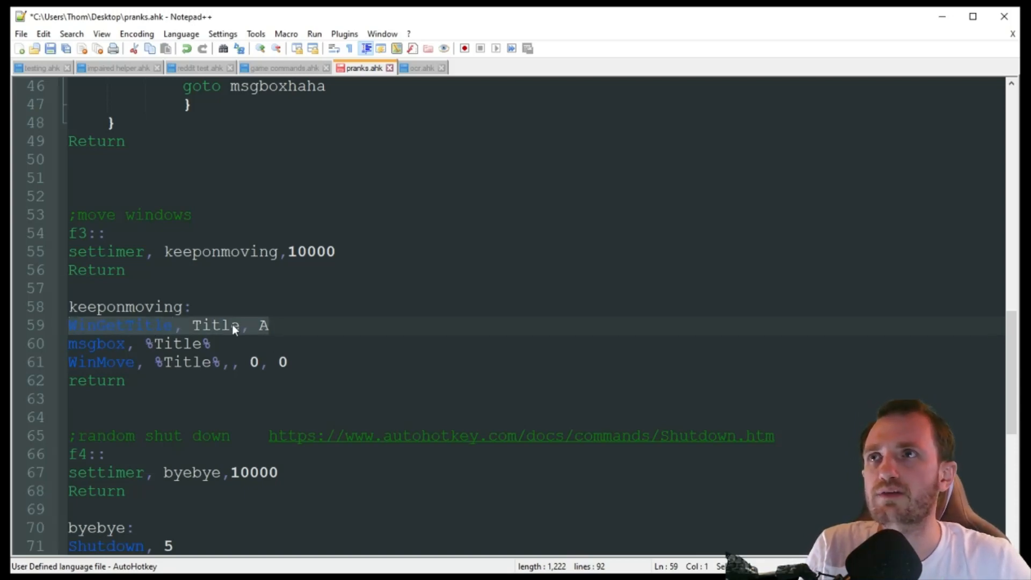
mouse_move(258, 333)
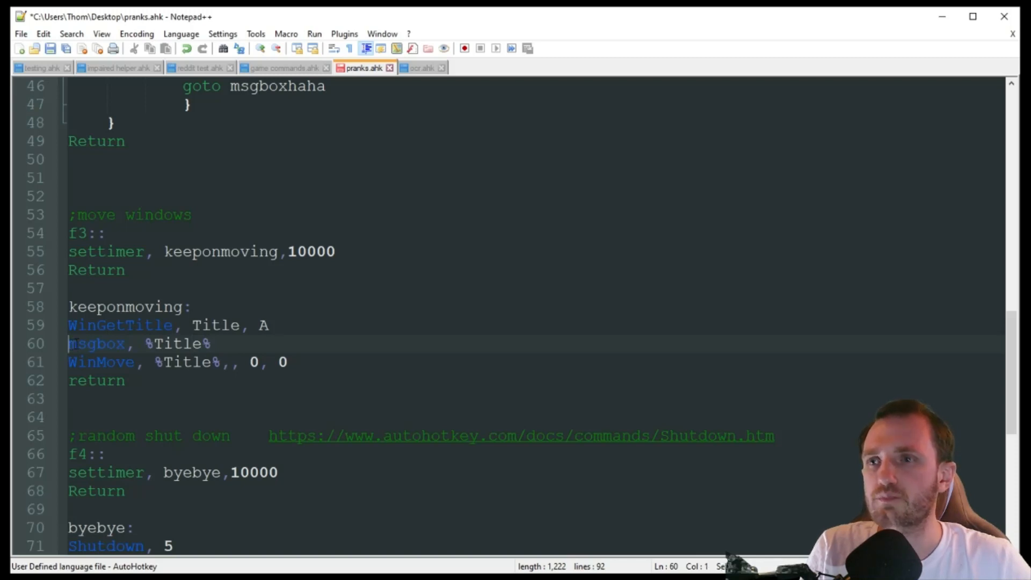
text(;)
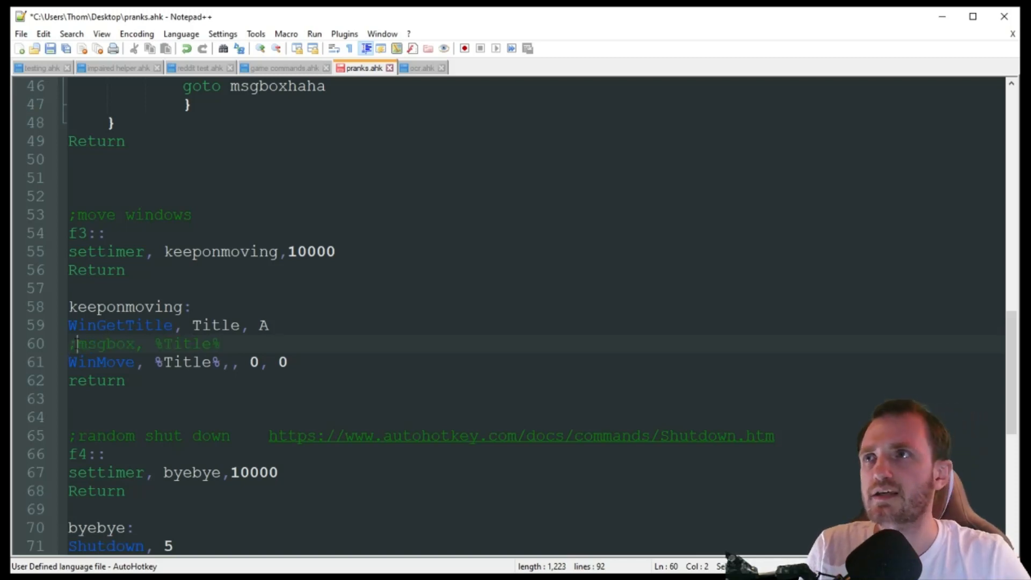
double_click(101, 361)
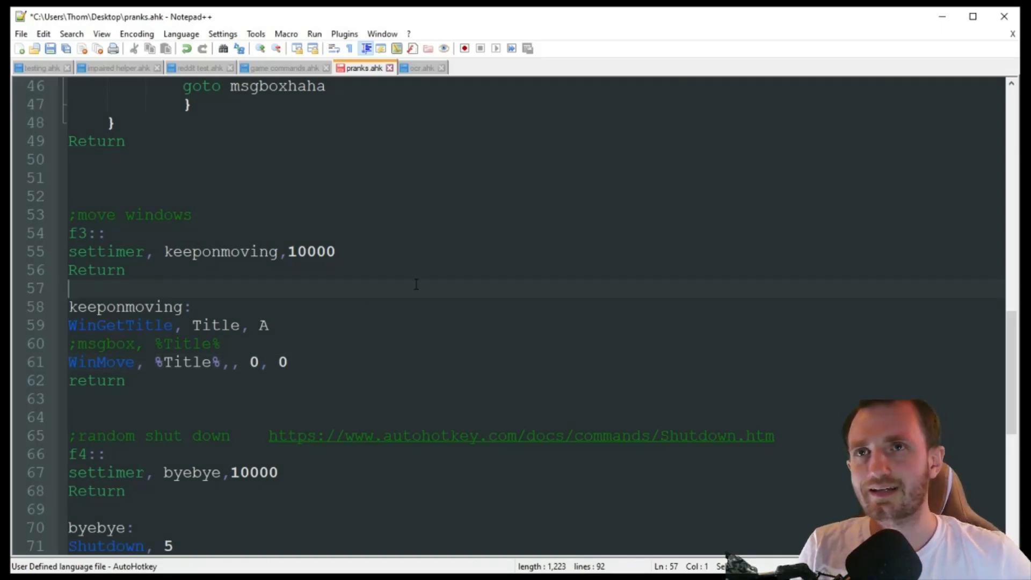
Step: Focus the editor, trigger the window-move prank, and dismiss the window-title message boxes
click(221, 343)
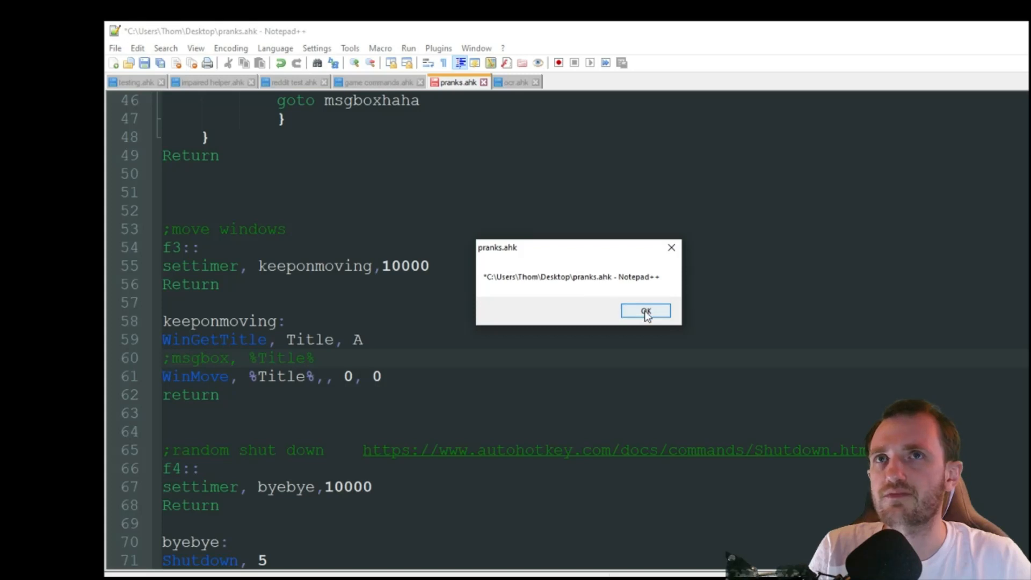
click(645, 311)
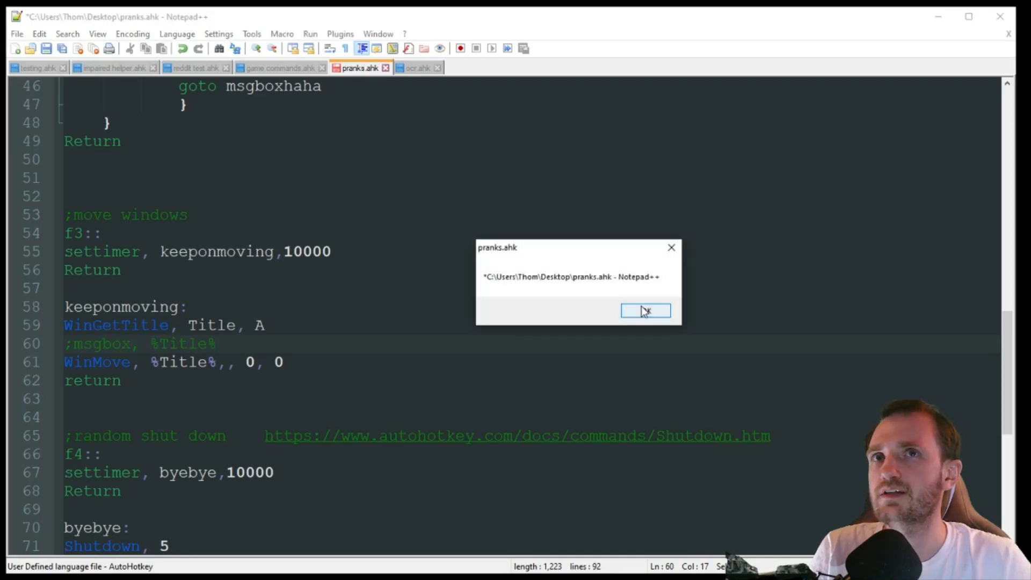
click(645, 311)
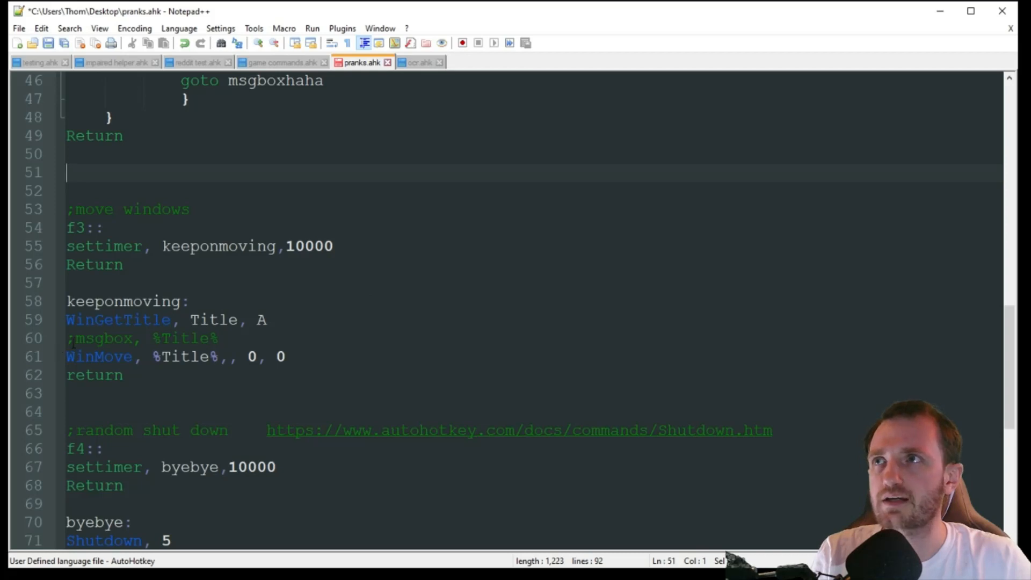
click(190, 338)
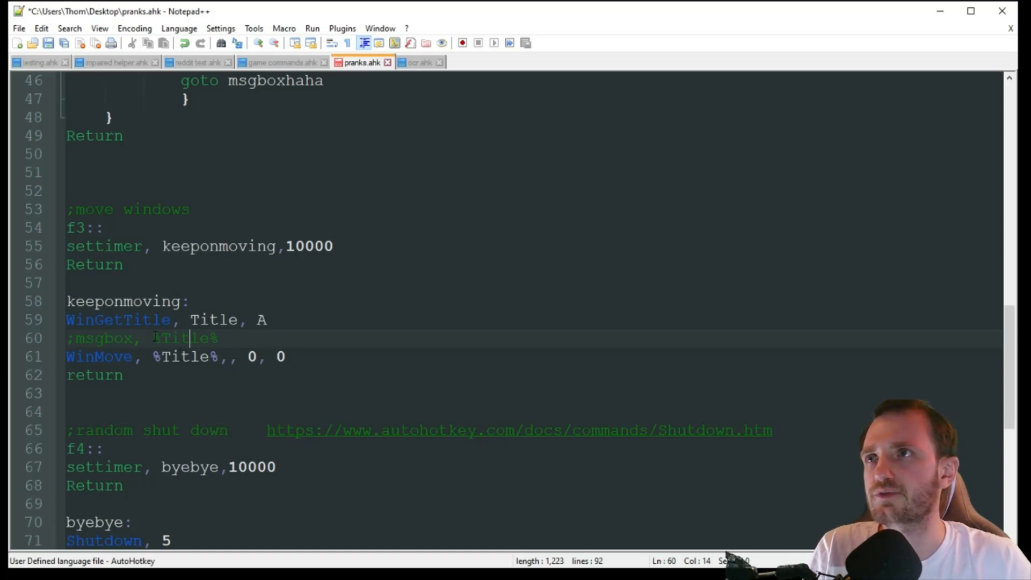
double_click(185, 338)
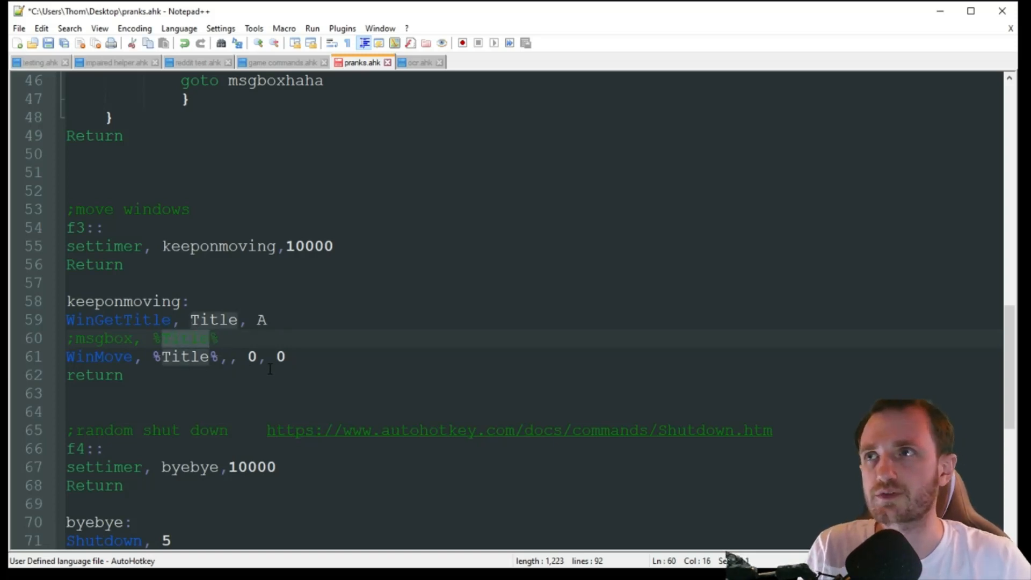
scroll(down, 3)
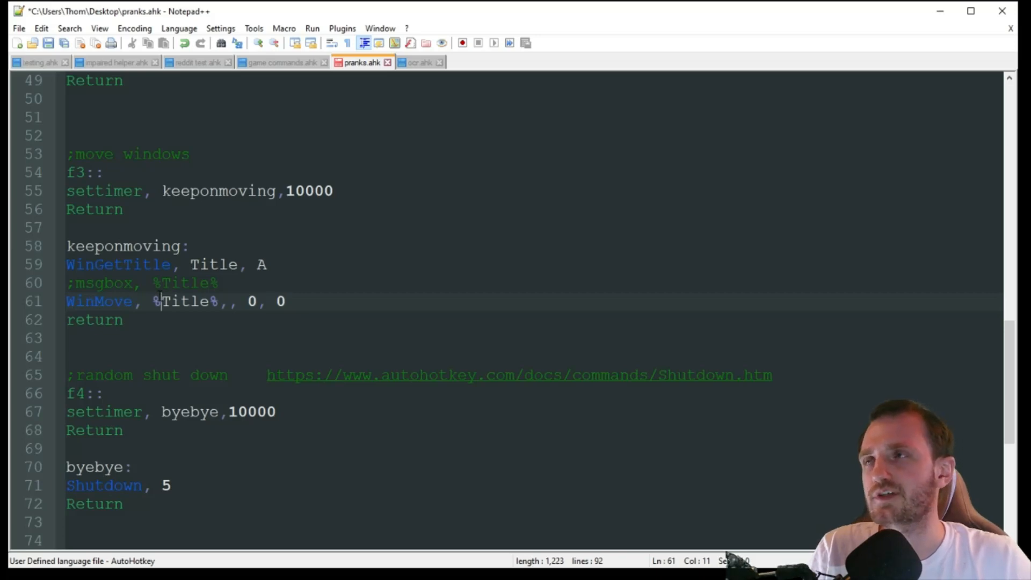
scroll(down, 3)
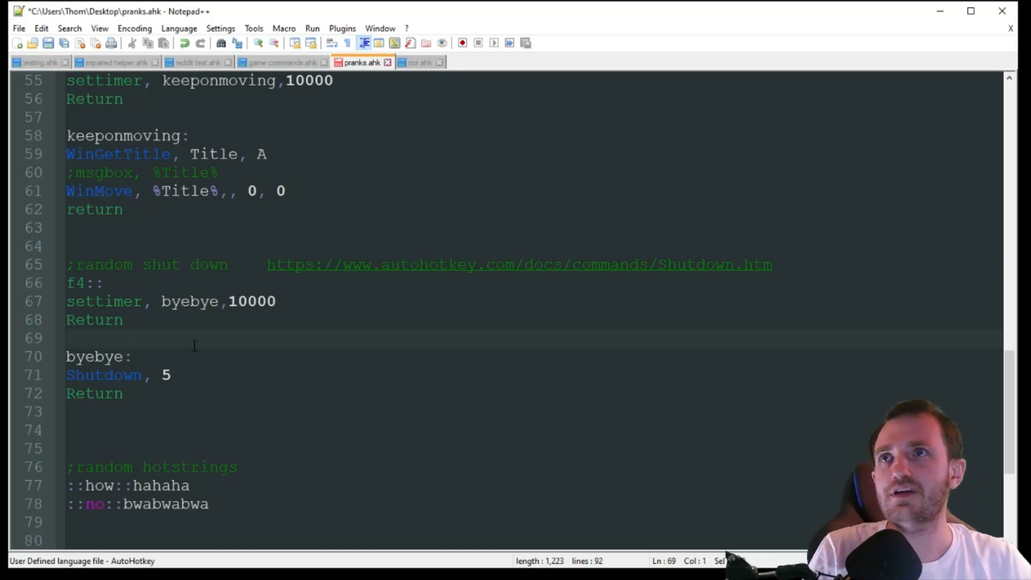
Step: Highlight byebye on the shutdown settimer line to match it with its label
click(67, 337)
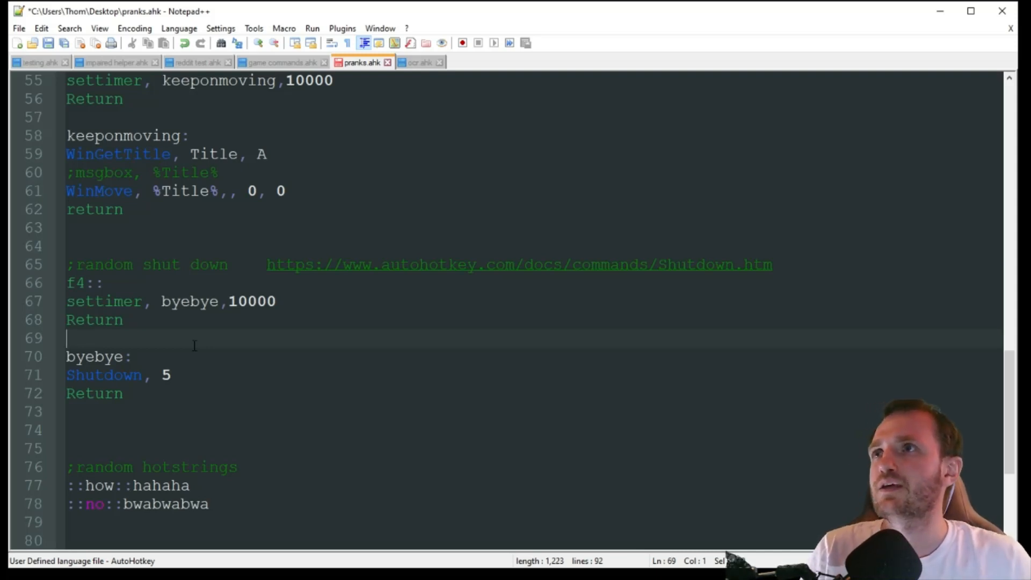
click(105, 301)
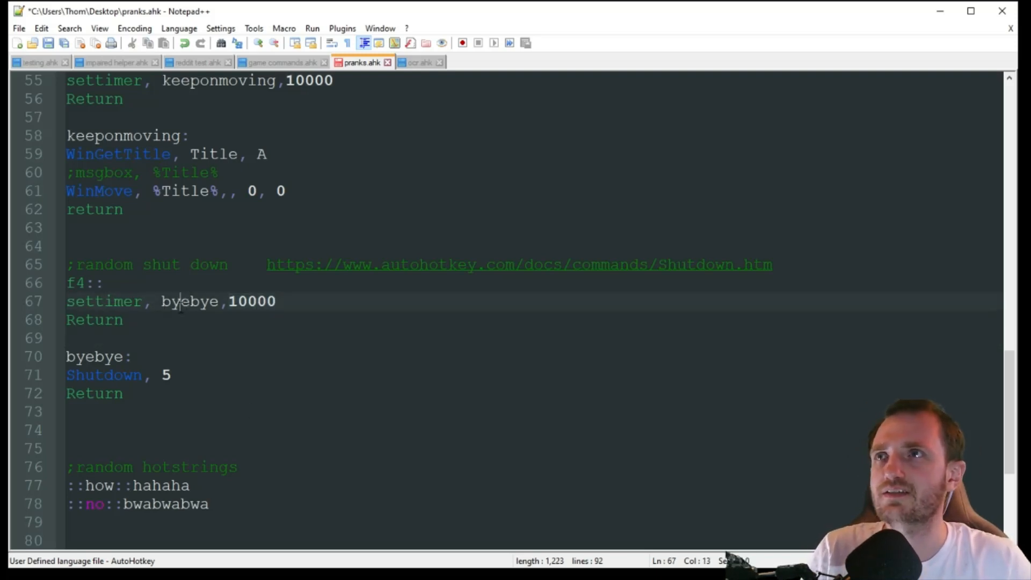
double_click(189, 301)
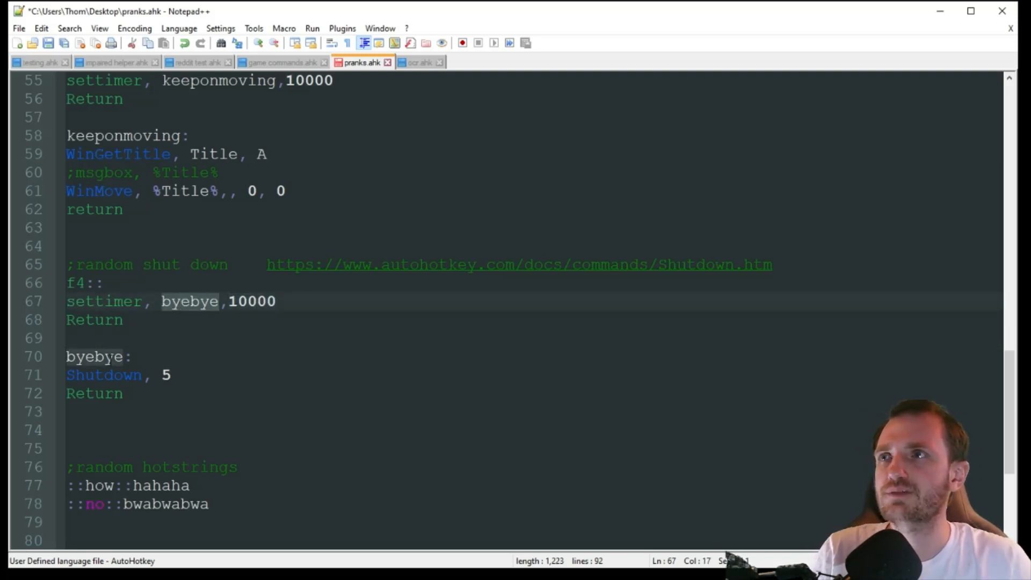
click(98, 357)
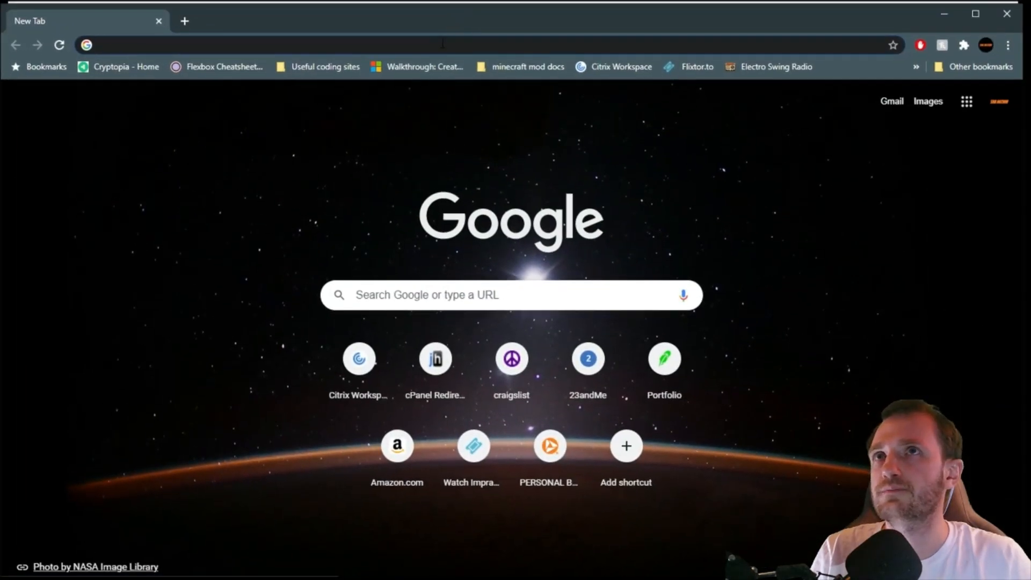
Step: Open autohotkey.com/docs/commands/Shutdown.htm and select its Logoff-to-Power down flag values
text(autohotkey.com/docs/commands/Shutdown.htm)
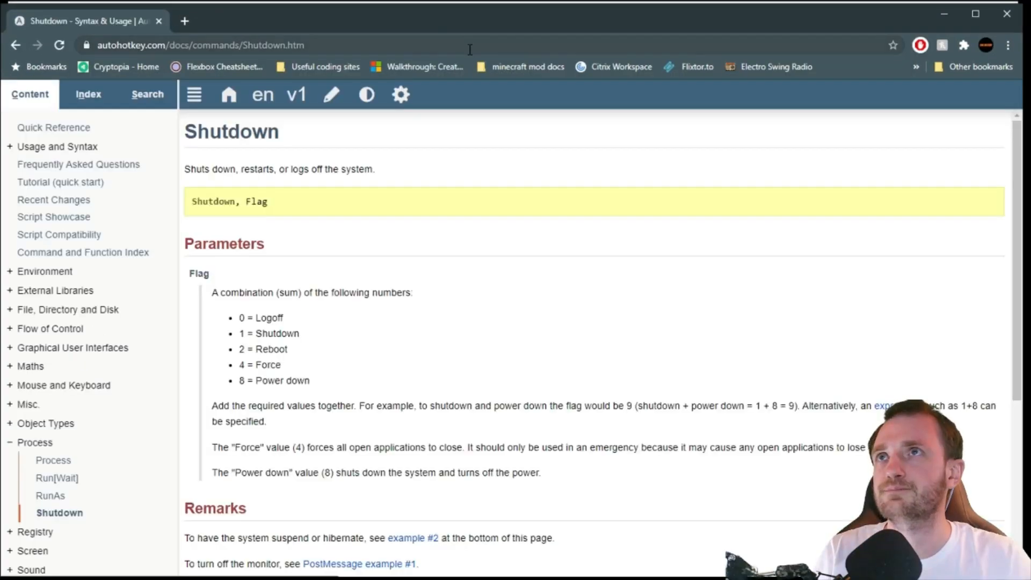
scroll(down, 3)
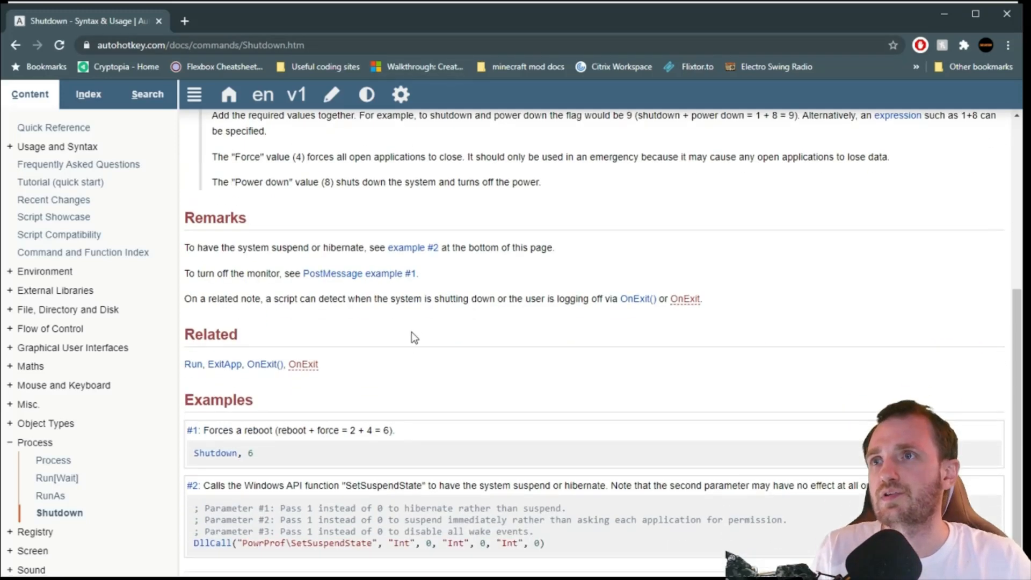
scroll(up, 3)
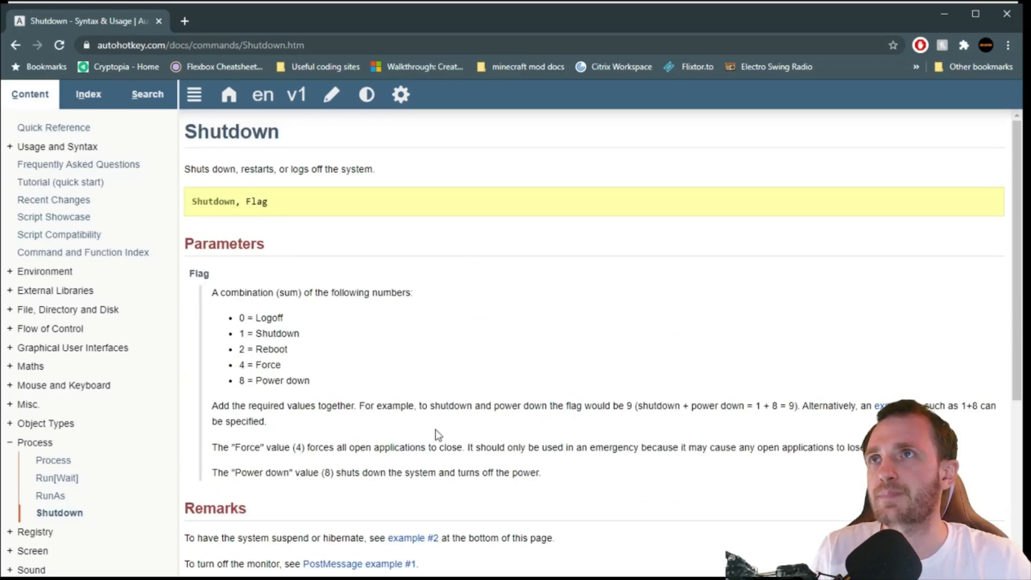
mouse_move(319, 348)
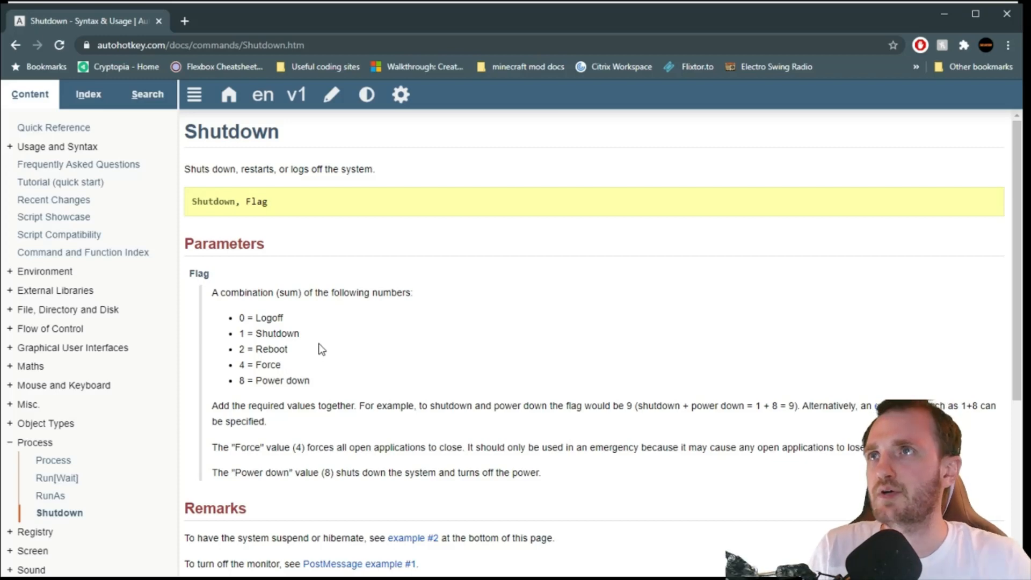
drag(241, 318, 281, 364)
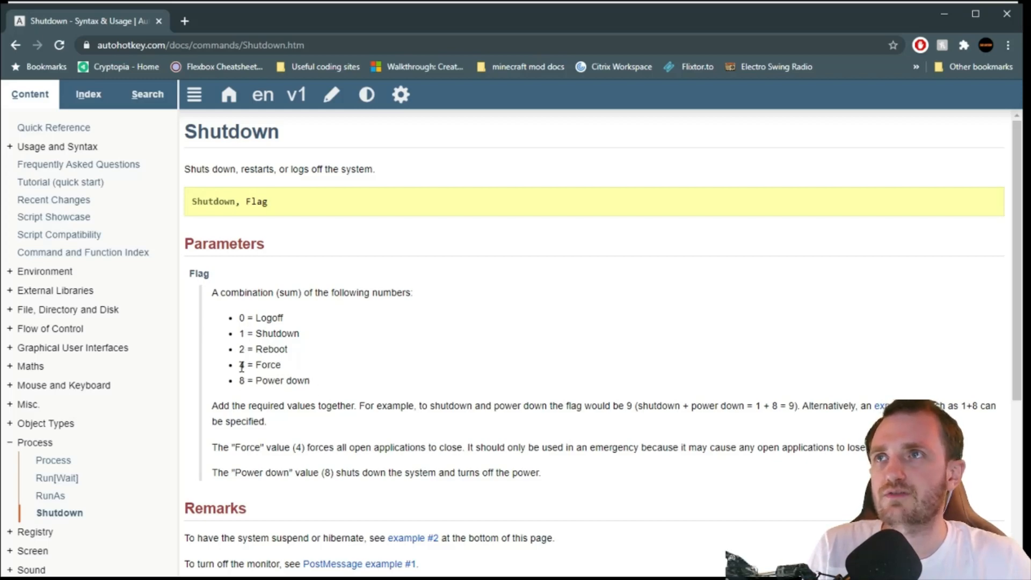
double_click(241, 334)
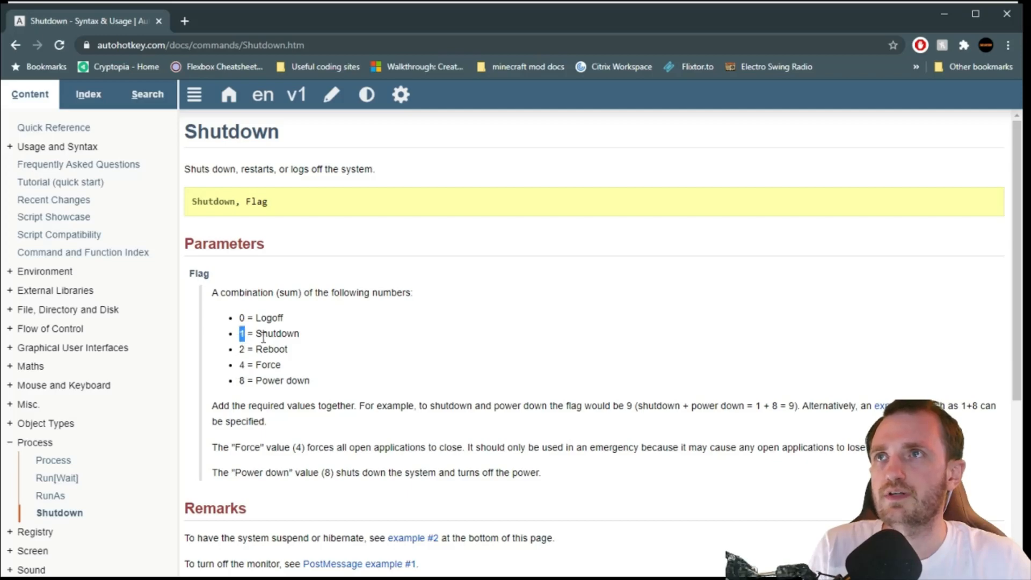
double_click(268, 365)
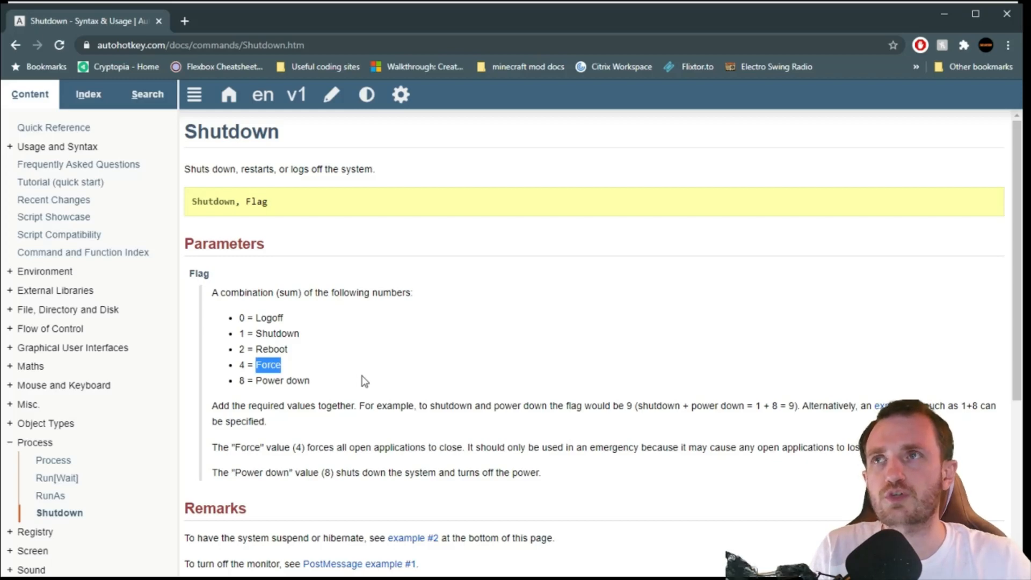
mouse_move(296, 388)
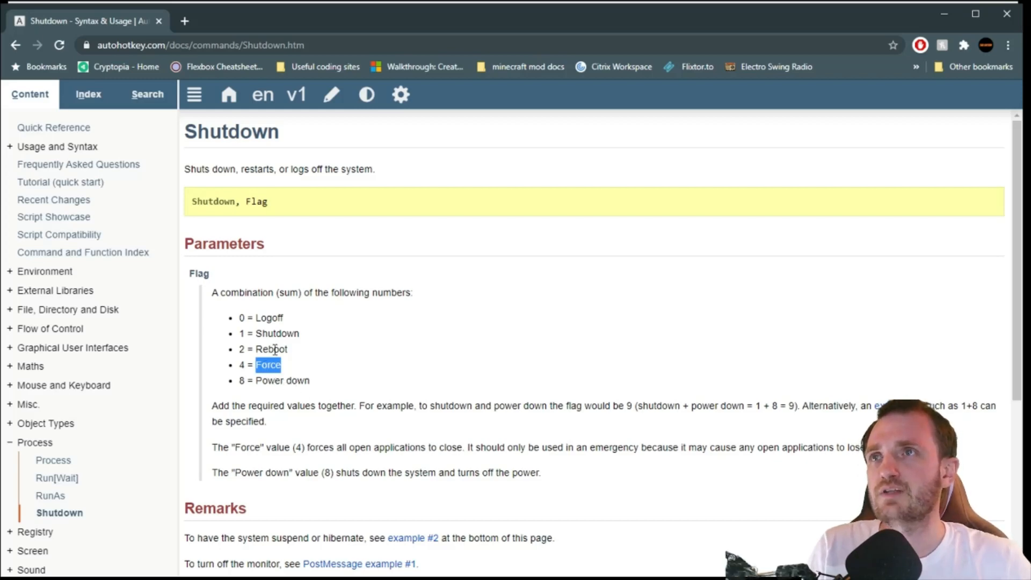
mouse_move(270, 318)
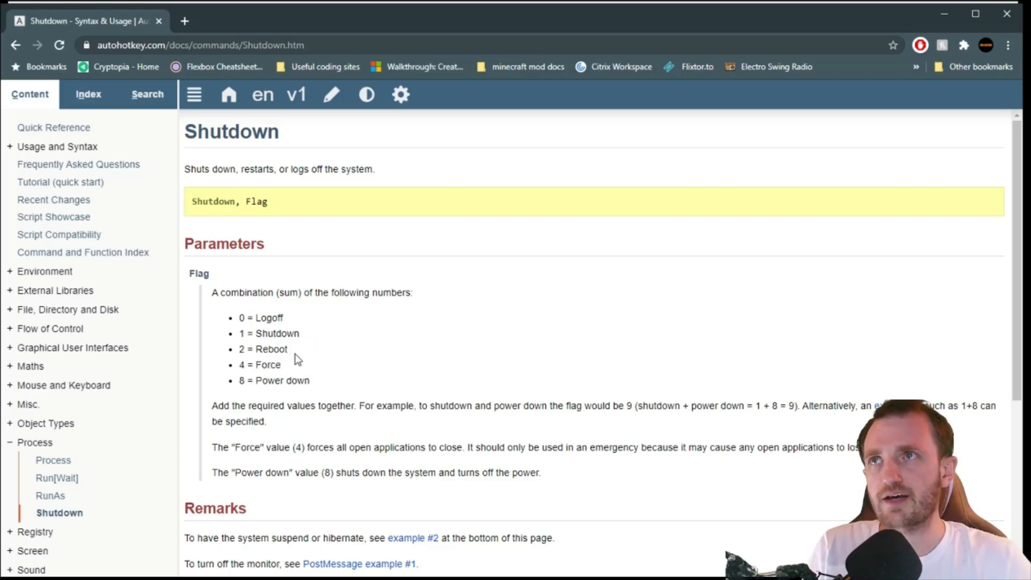
mouse_move(302, 382)
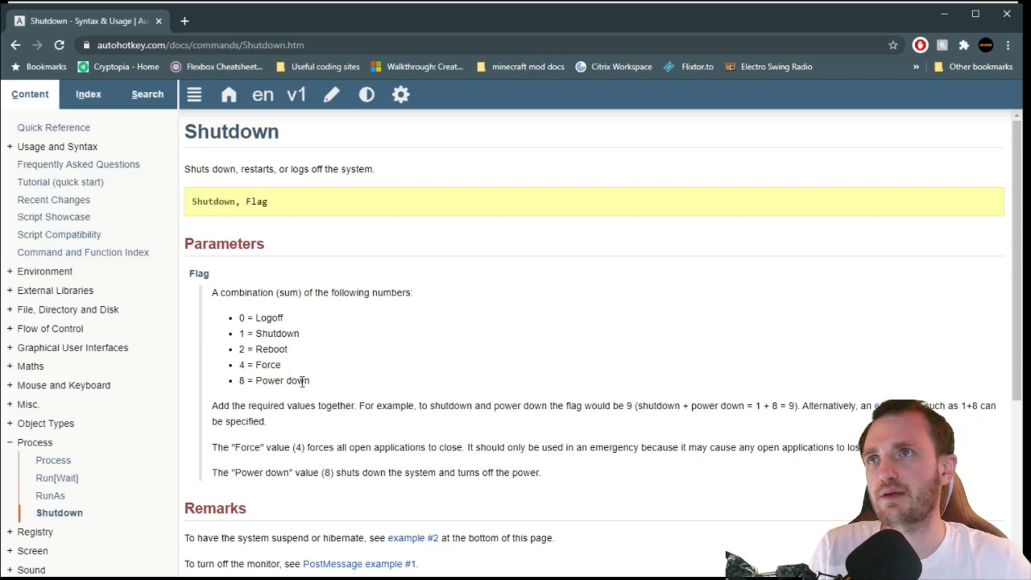
drag(241, 317, 309, 381)
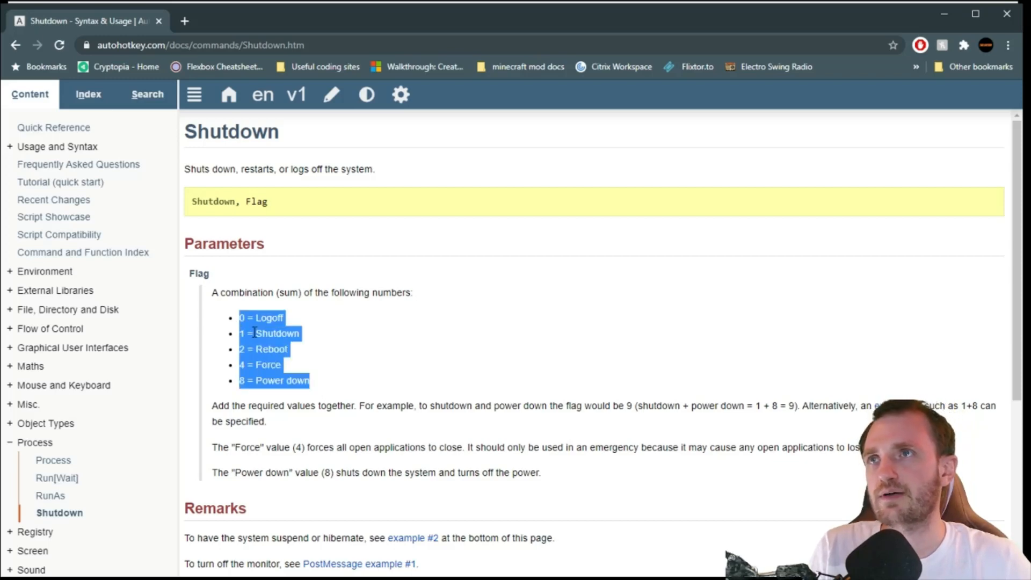
click(339, 405)
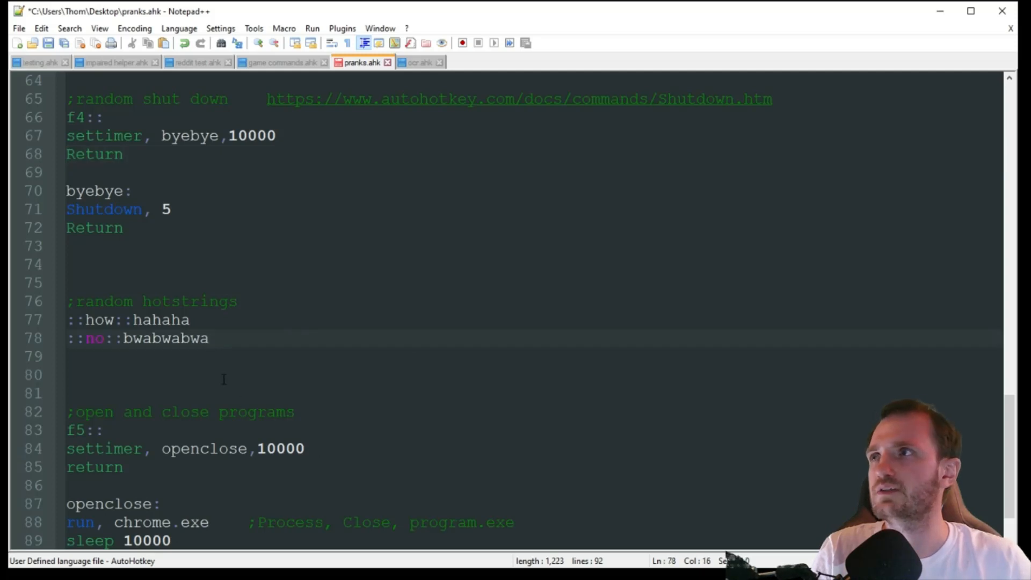
scroll(down, 3)
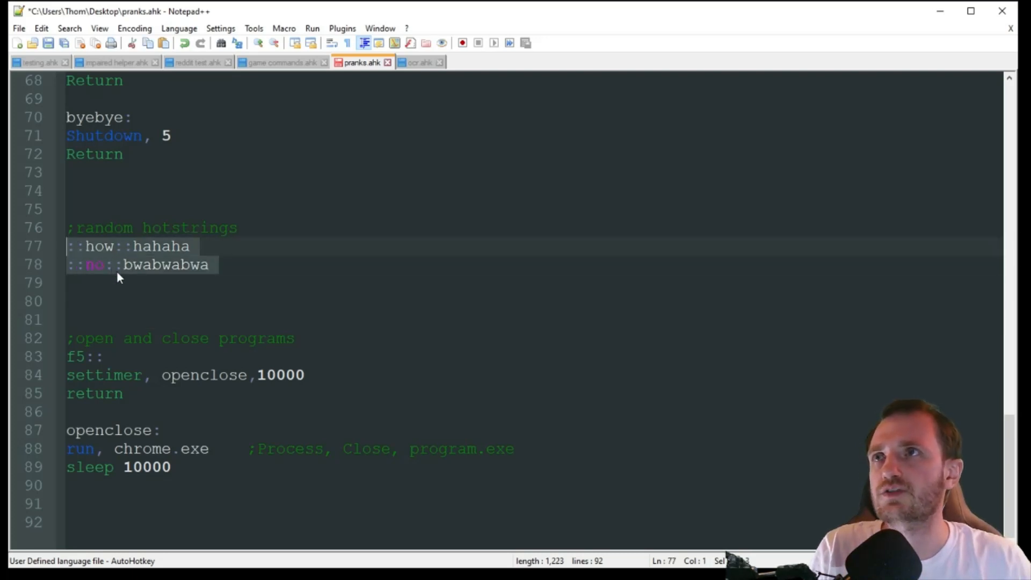
click(119, 300)
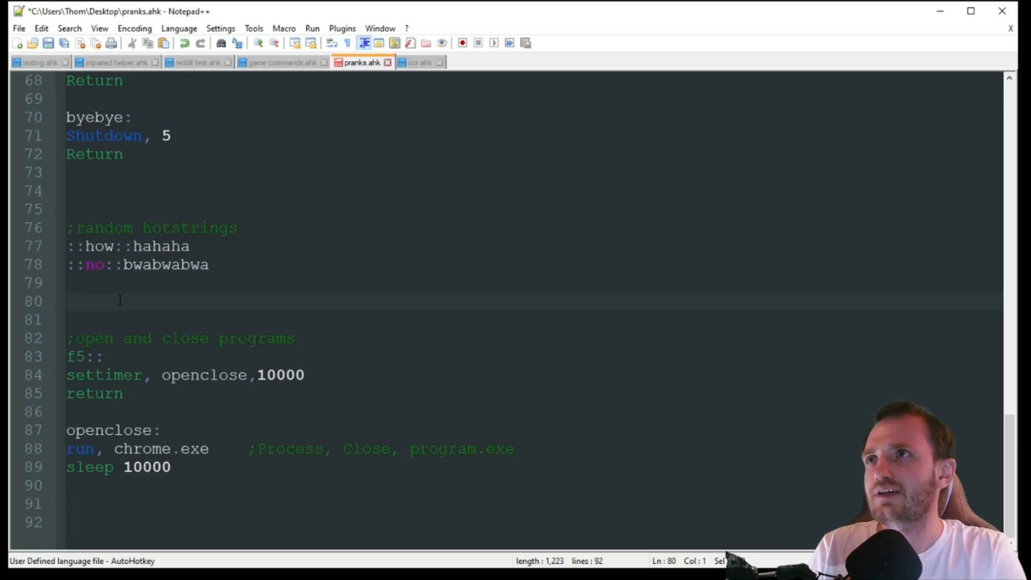
Step: Type 'hi how' on line 80 so how expands to hahaha, then type bwabwabwa
text(hi)
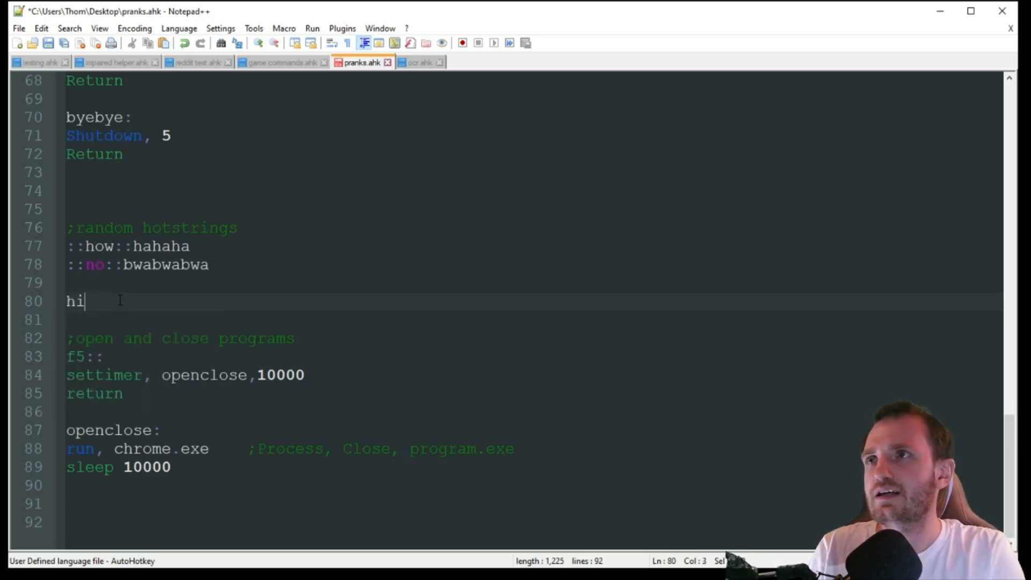
text(how)
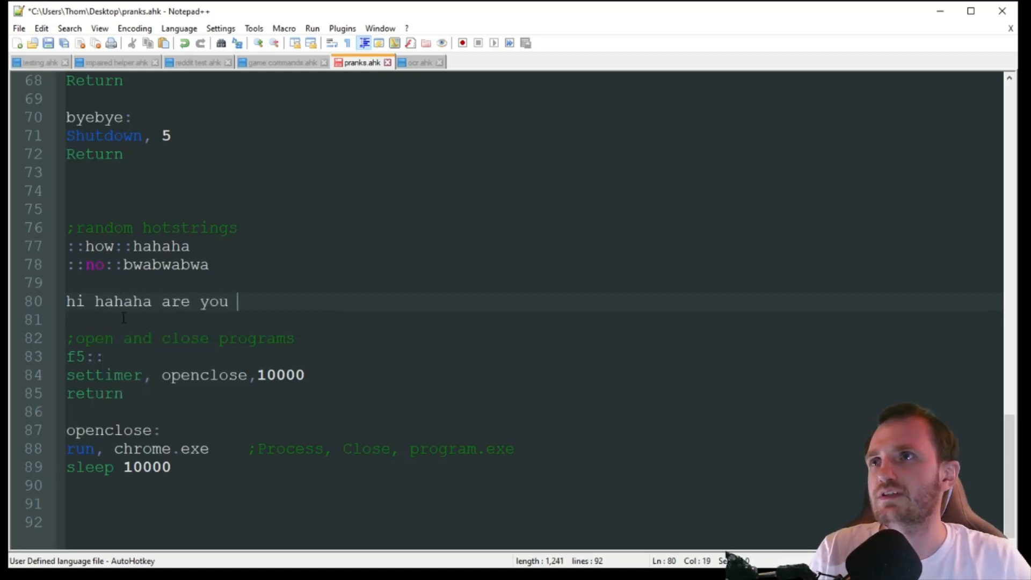
double_click(123, 301)
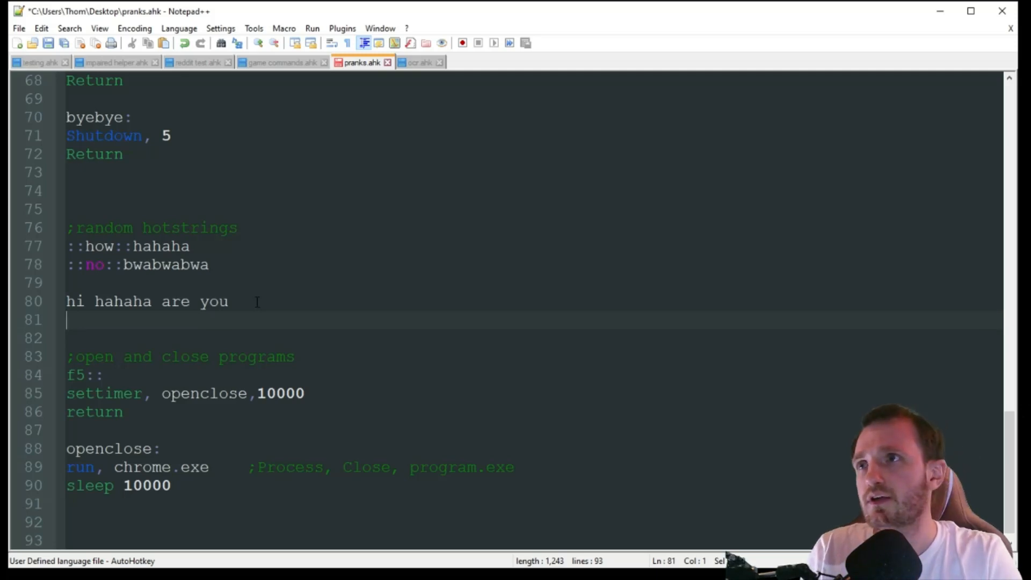
text(bwabwabwa)
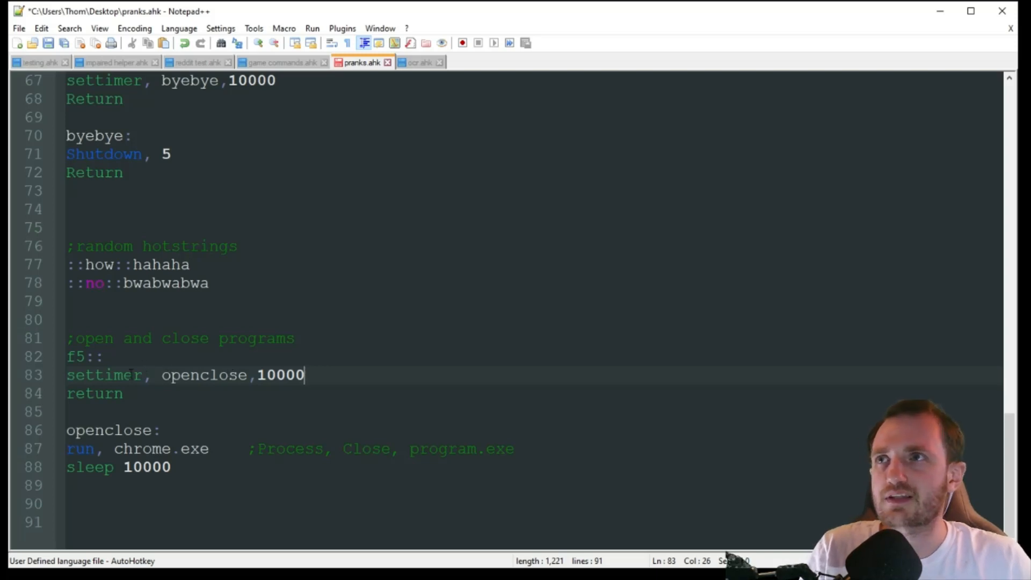
Step: Highlight settimer and chrome.exe in the F5 open-and-close block, then deselect
double_click(204, 375)
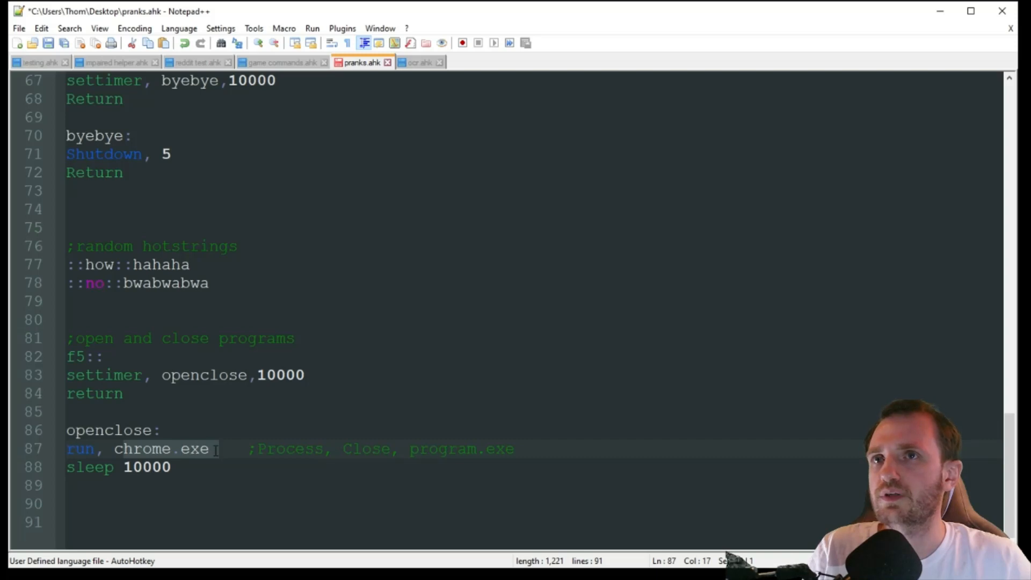
double_click(290, 448)
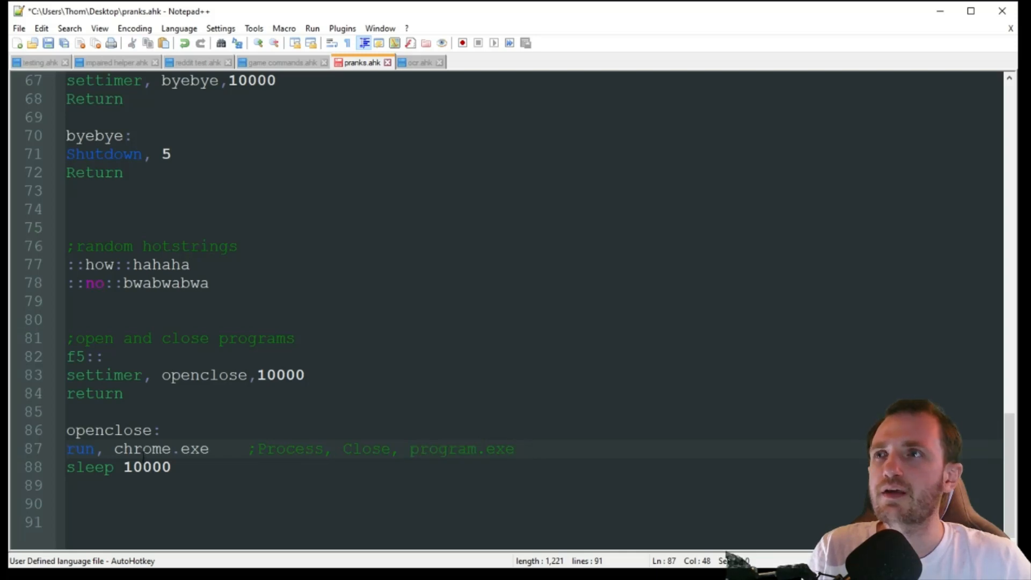
click(123, 393)
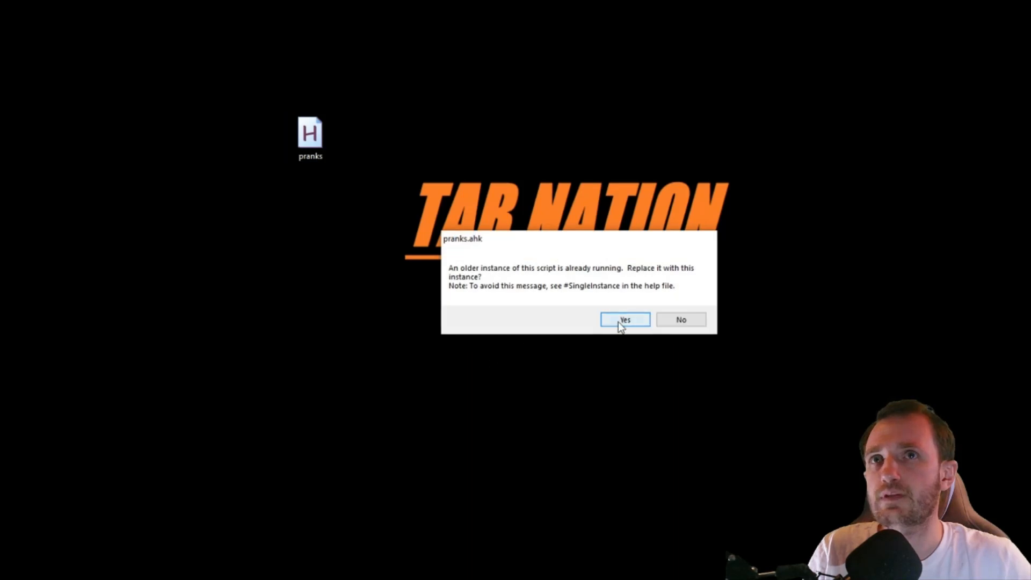
Step: Confirm replacing the older running pranks.ahk instance so F5 can launch Chrome
click(624, 320)
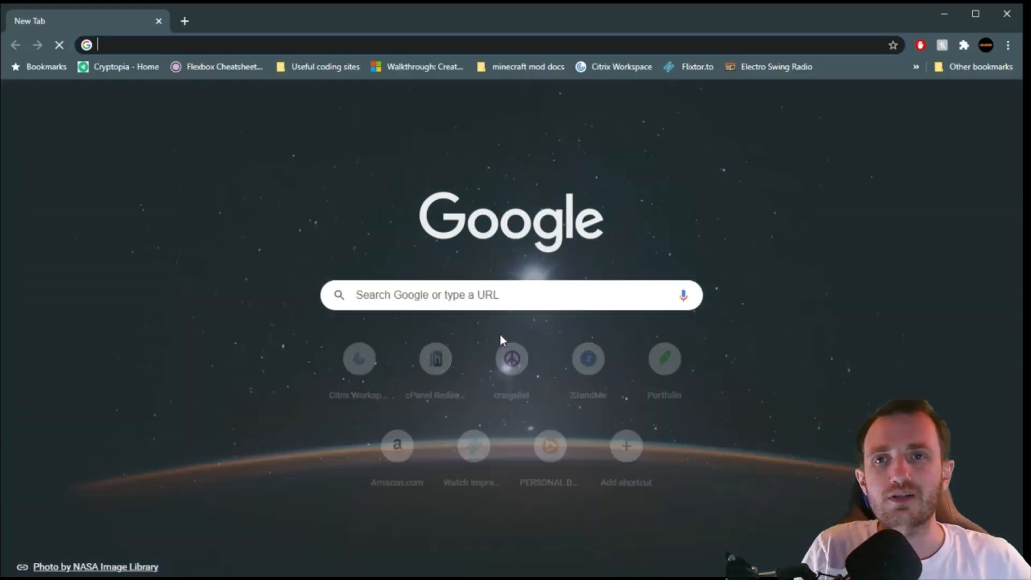